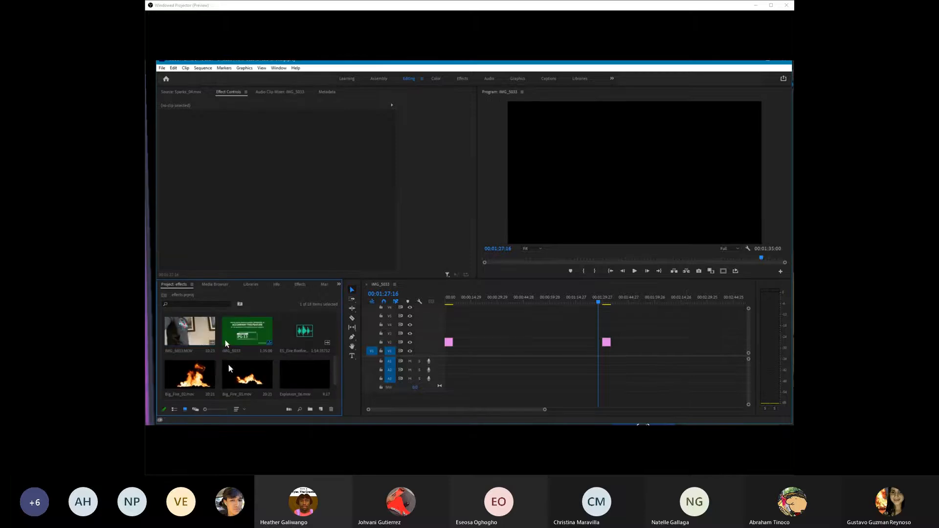
Place the IMG_5033 red-beanie footage on the sequence and play it back.
{"action": "left_click_drag", "start_coordinate": [189, 333], "coordinate": [453, 342]}
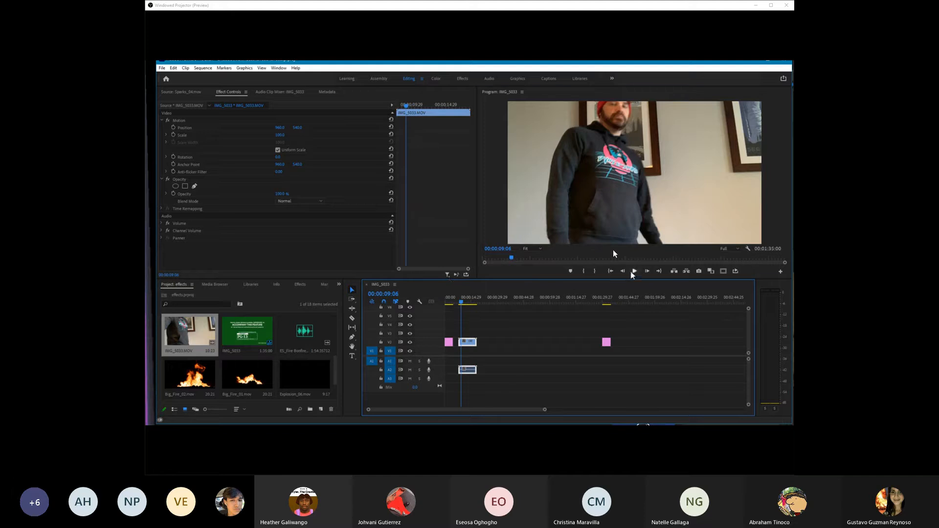
{"action": "left_click", "coordinate": [634, 271]}
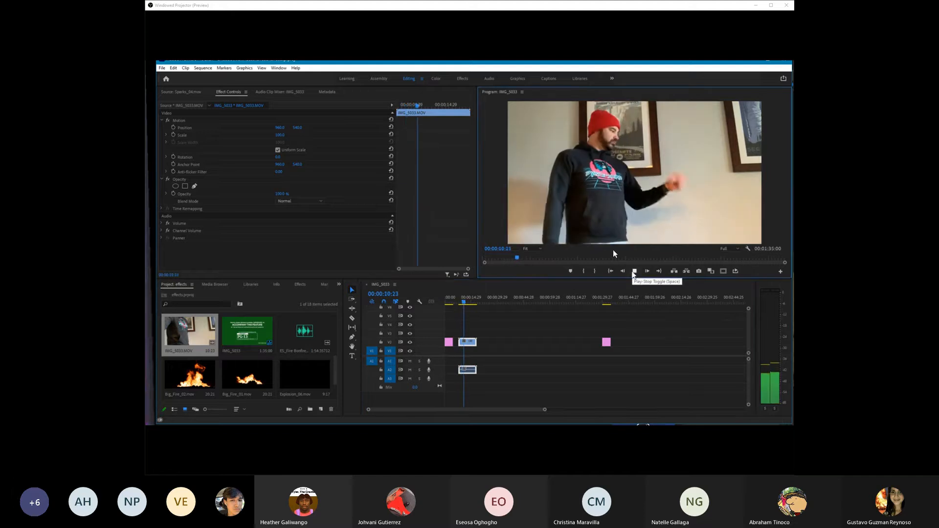
{"action": "left_click", "coordinate": [634, 271]}
{"action": "type", "text": "muss"}
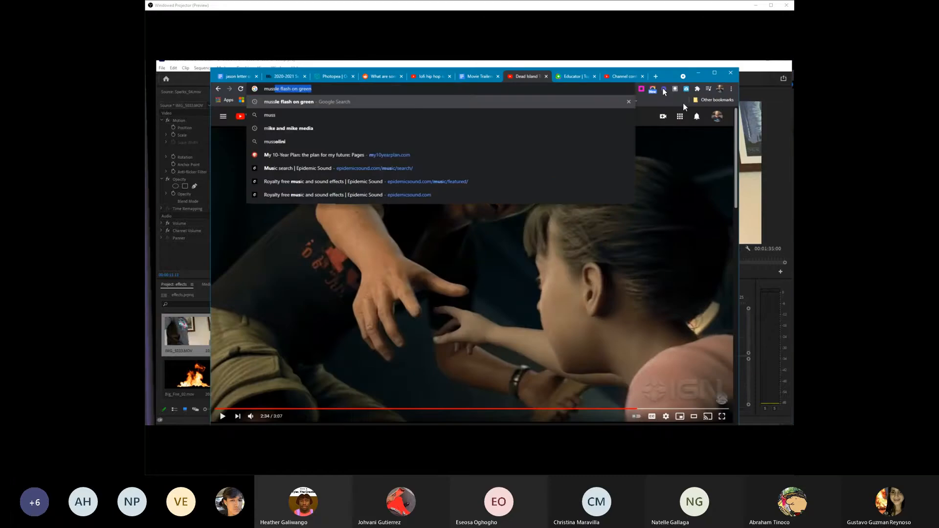
Search 'muzzle flash on green' and open the Free Green Screen - Muzzle Flash Automatic Fire video.
{"action": "key", "text": "Enter"}
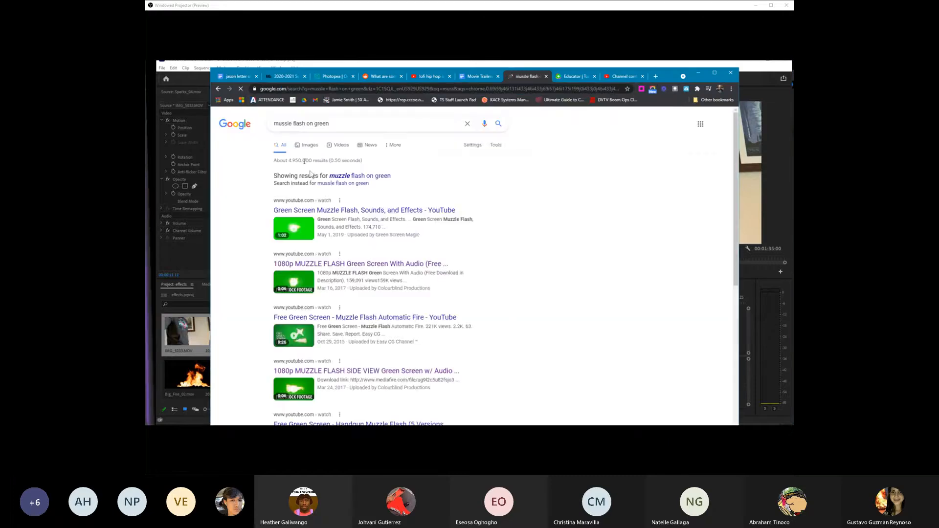
{"action": "scroll", "scroll_direction": "down", "scroll_amount": 3}
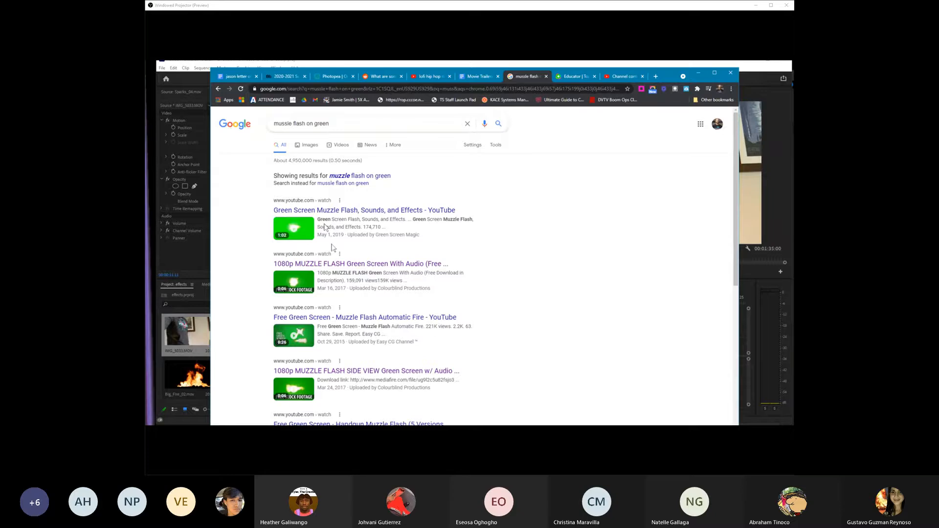
{"action": "mouse_move", "coordinate": [324, 96]}
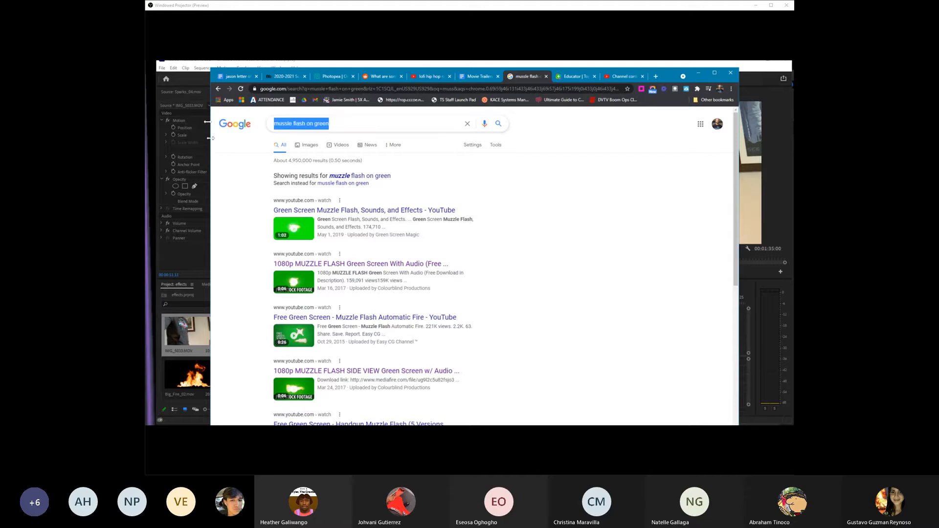
{"action": "mouse_move", "coordinate": [209, 124]}
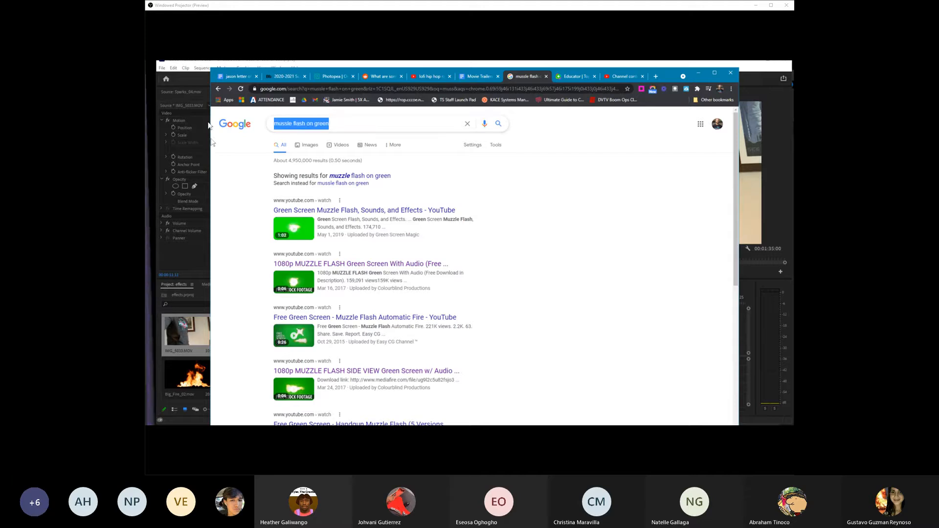
{"action": "type", "text": "twinkl"}
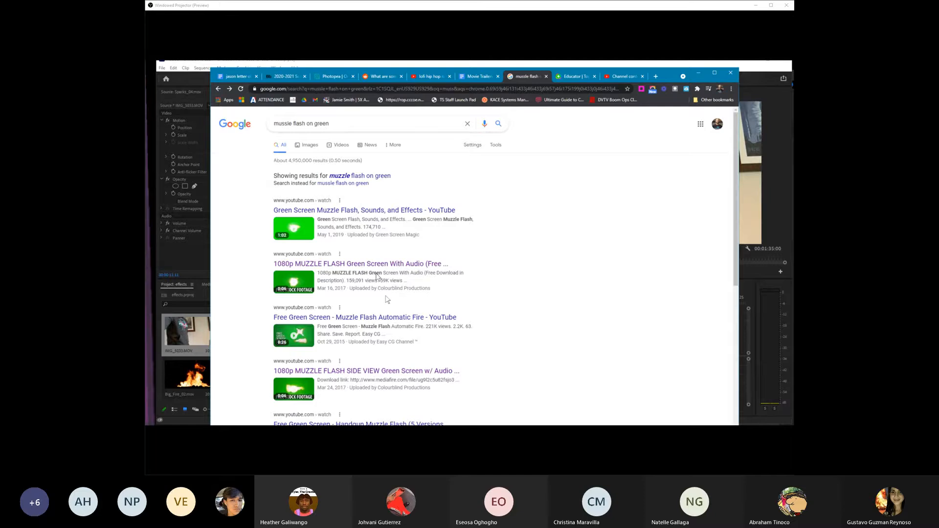
{"action": "left_click", "coordinate": [360, 263]}
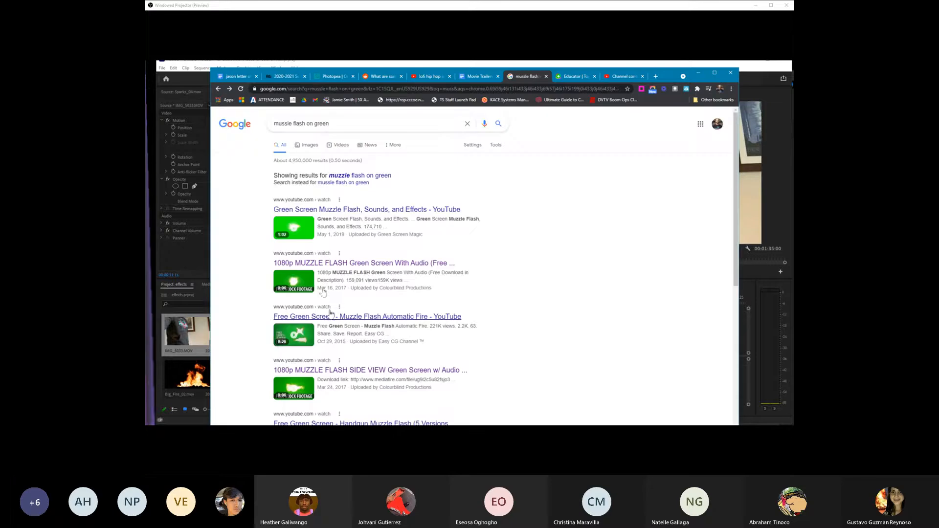
{"action": "left_click", "coordinate": [367, 315]}
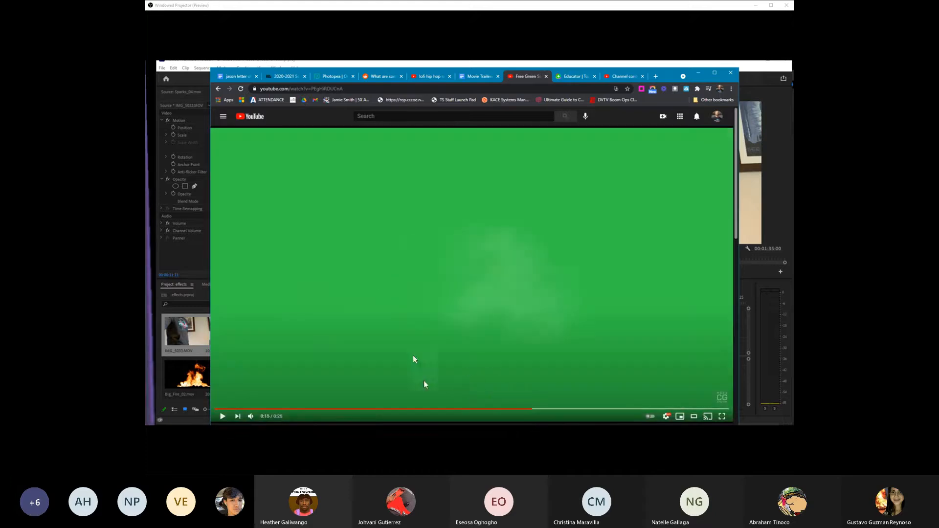
{"action": "mouse_move", "coordinate": [321, 300]}
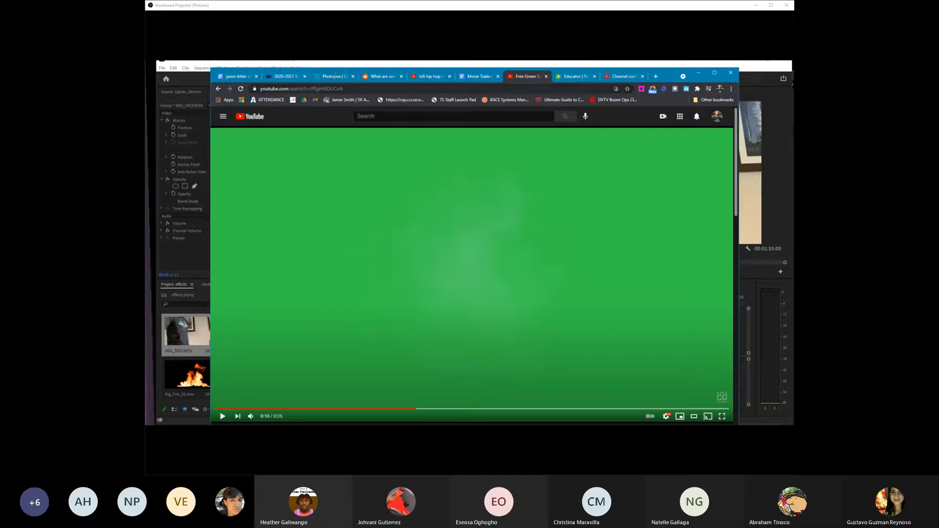
Copy the muzzle flash video's web address and close the Share window.
{"action": "left_click", "coordinate": [297, 89]}
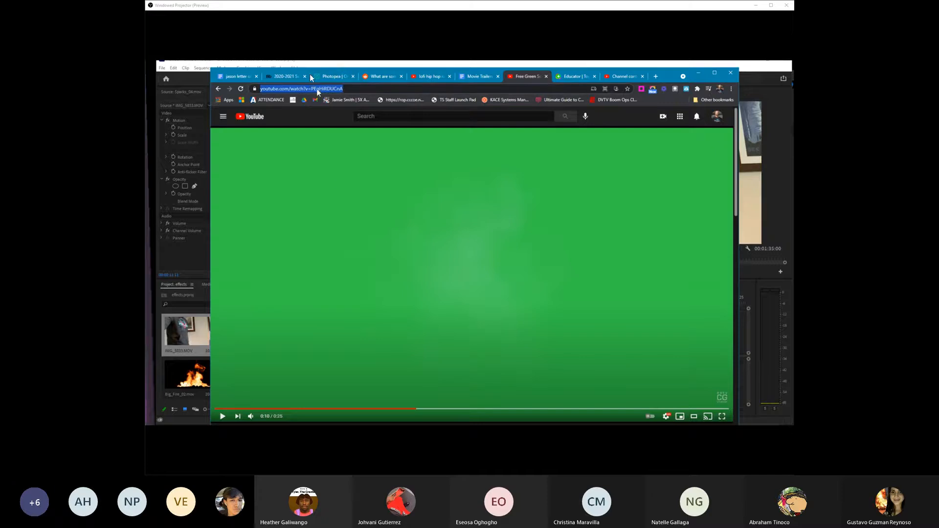
{"action": "right_click", "coordinate": [299, 89]}
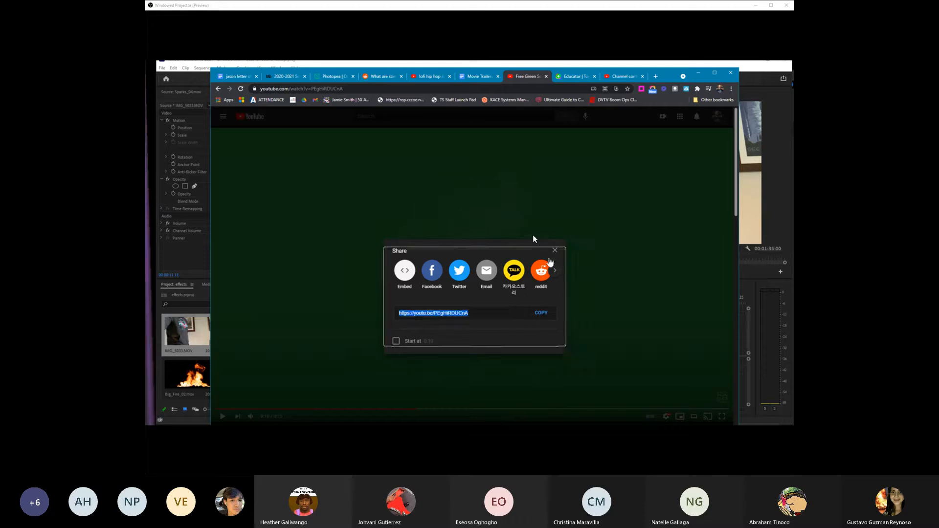
{"action": "left_click", "coordinate": [554, 250]}
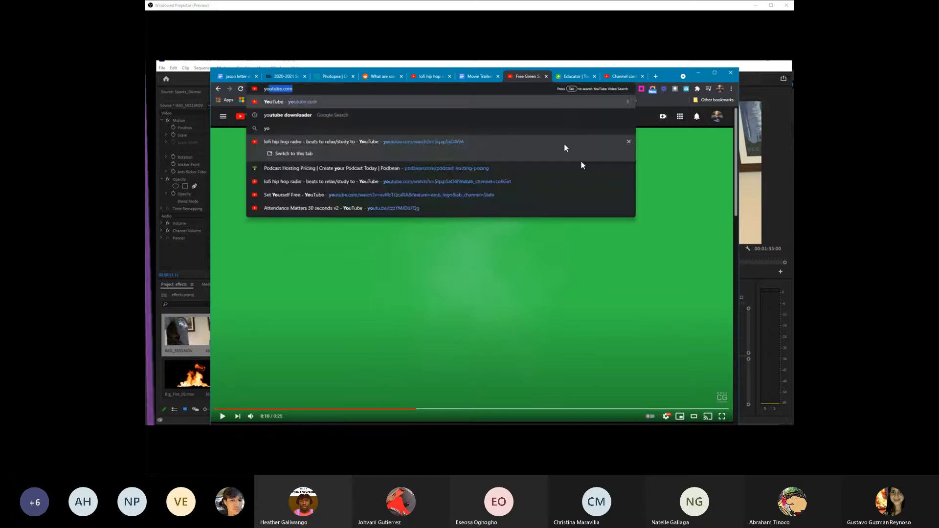
Go to yt1s.com and convert the muzzle flash video into a 720p download.
{"action": "type", "text": "youtube downl"}
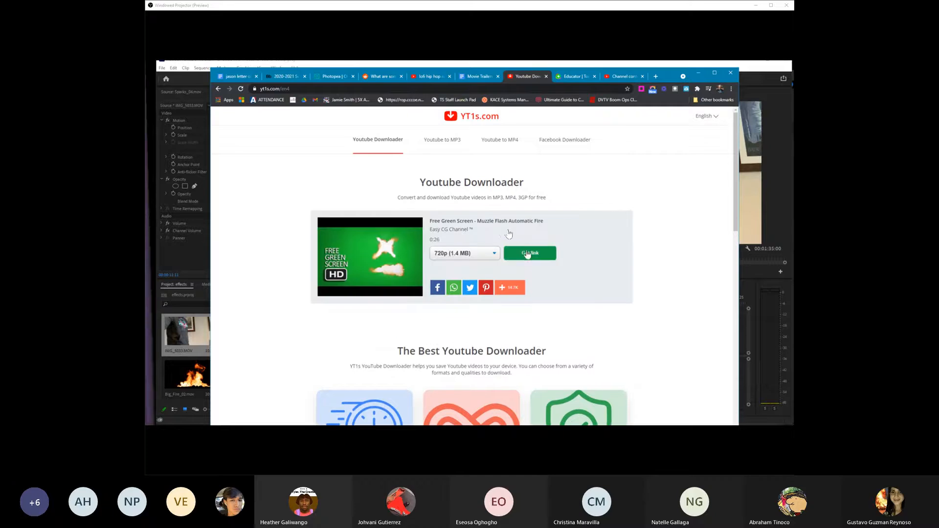
{"action": "left_click", "coordinate": [529, 252]}
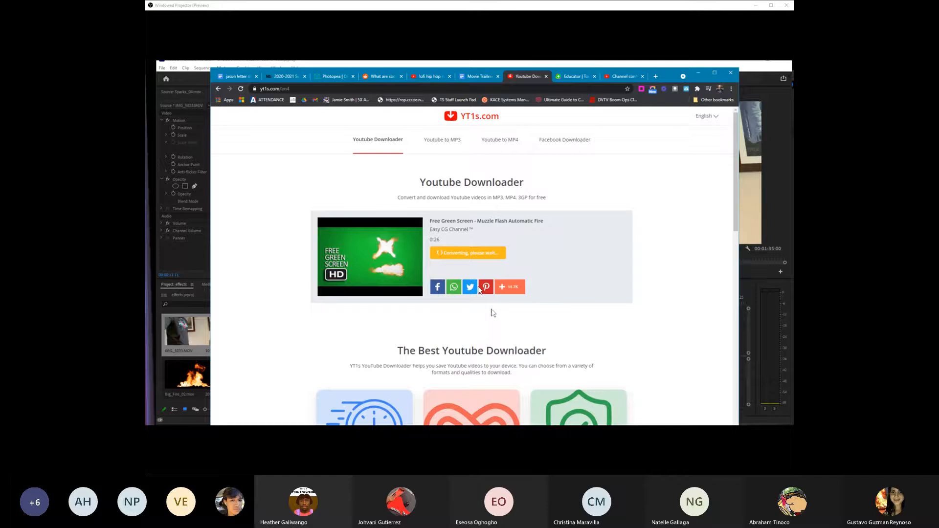
{"action": "left_click", "coordinate": [468, 252]}
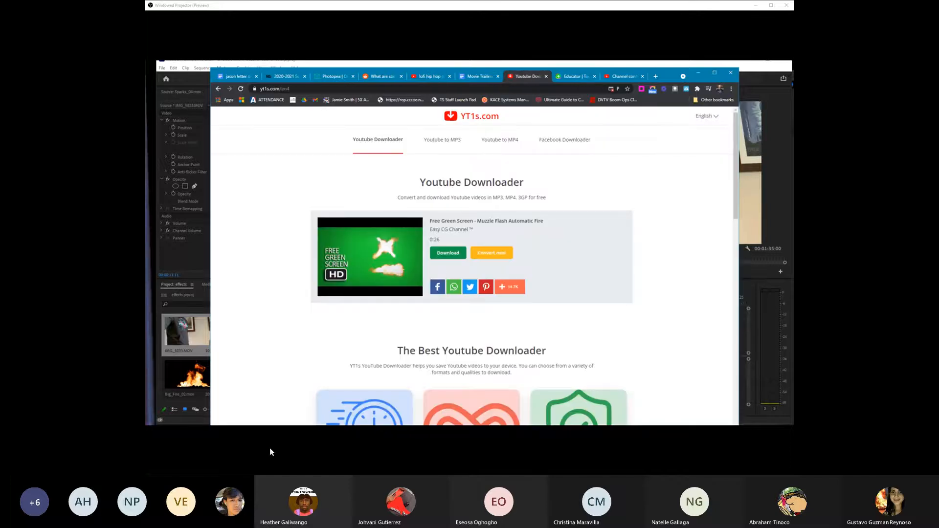
{"action": "mouse_move", "coordinate": [621, 59]}
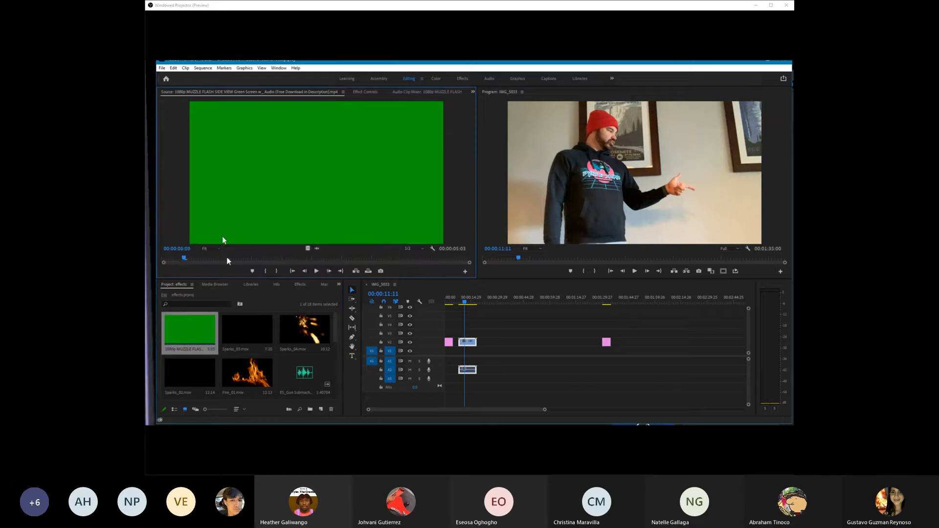
Layer the muzzle flash clip on V2 above the footage and search 'ultra' in Effects.
{"action": "left_click_drag", "start_coordinate": [183, 258], "coordinate": [214, 258]}
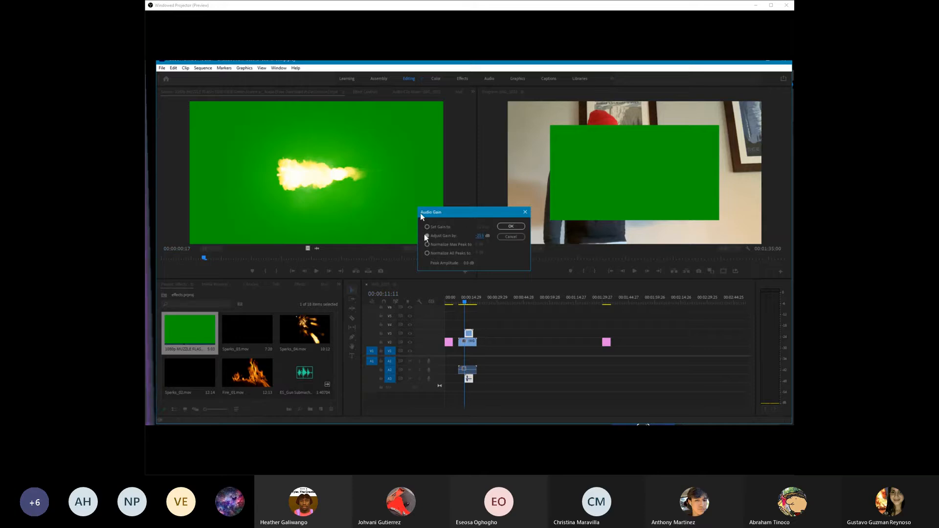
{"action": "left_click", "coordinate": [510, 226]}
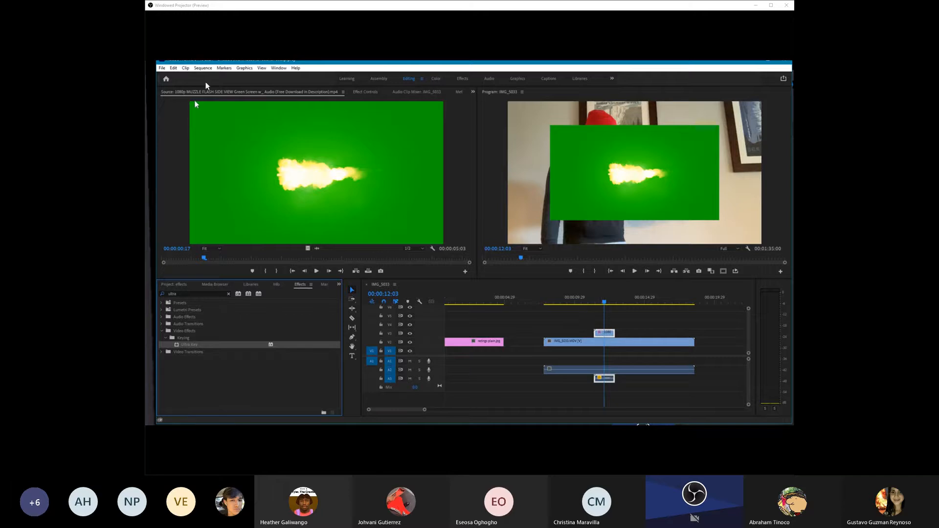
Show the muzzle flash clip's Ultra Key effect settings for keying out the green.
{"action": "left_click", "coordinate": [365, 92]}
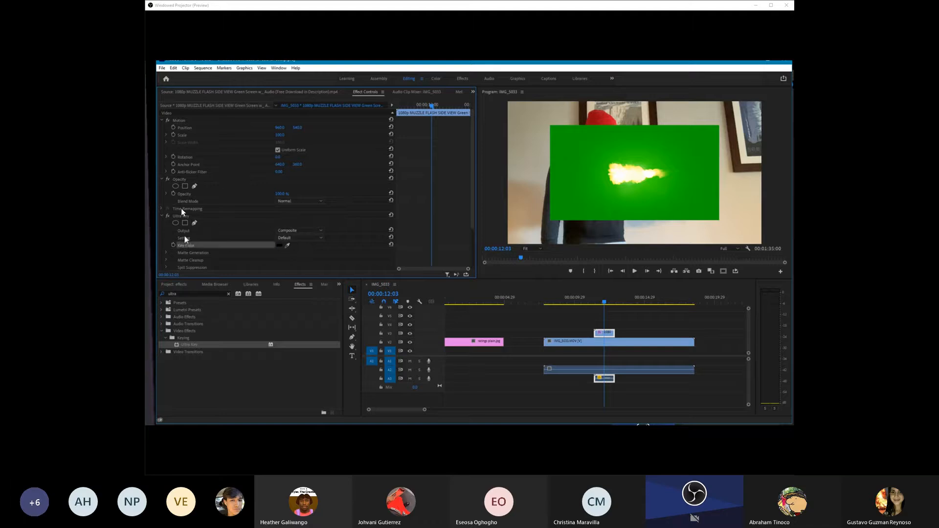
{"action": "mouse_move", "coordinate": [187, 246]}
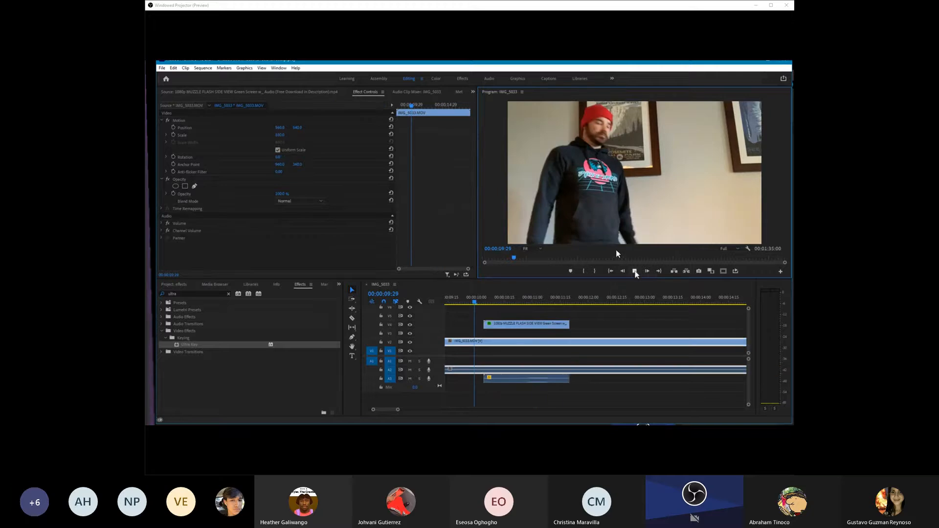
{"action": "left_click", "coordinate": [646, 271]}
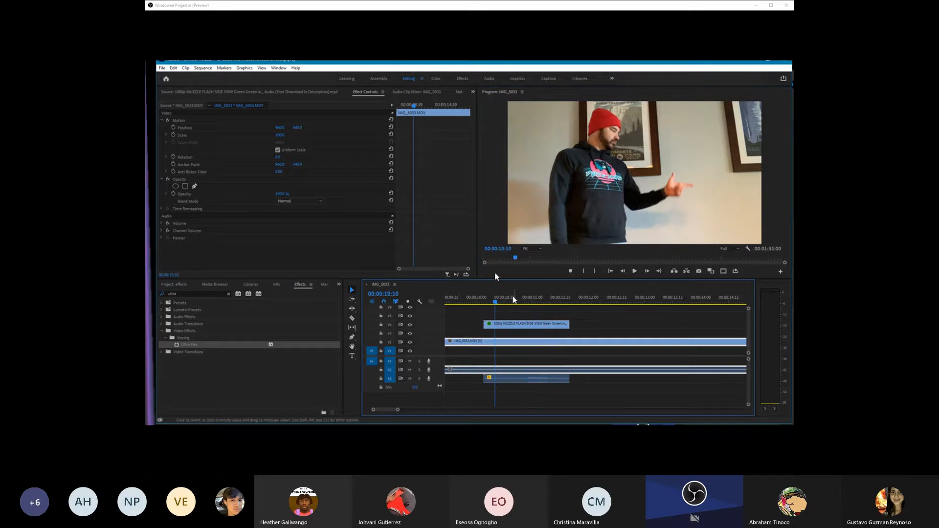
{"action": "left_click", "coordinate": [634, 271]}
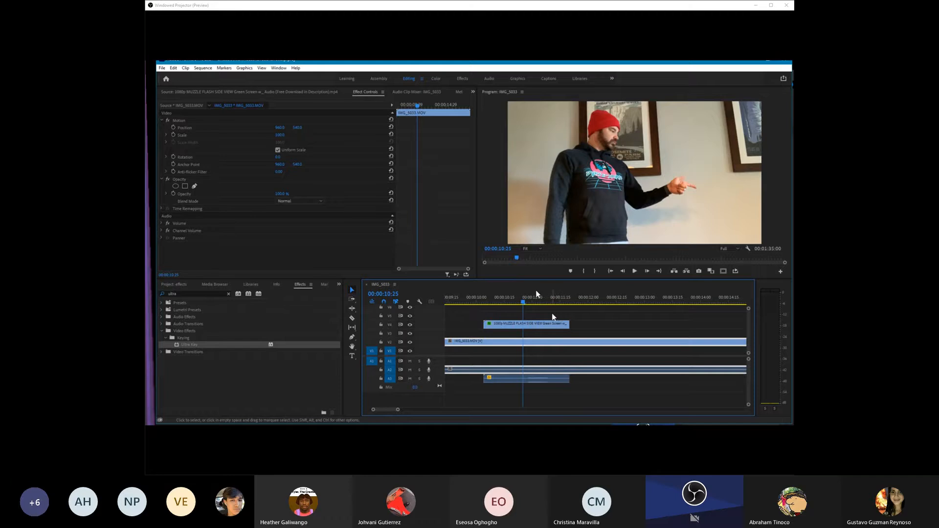
{"action": "mouse_move", "coordinate": [524, 274]}
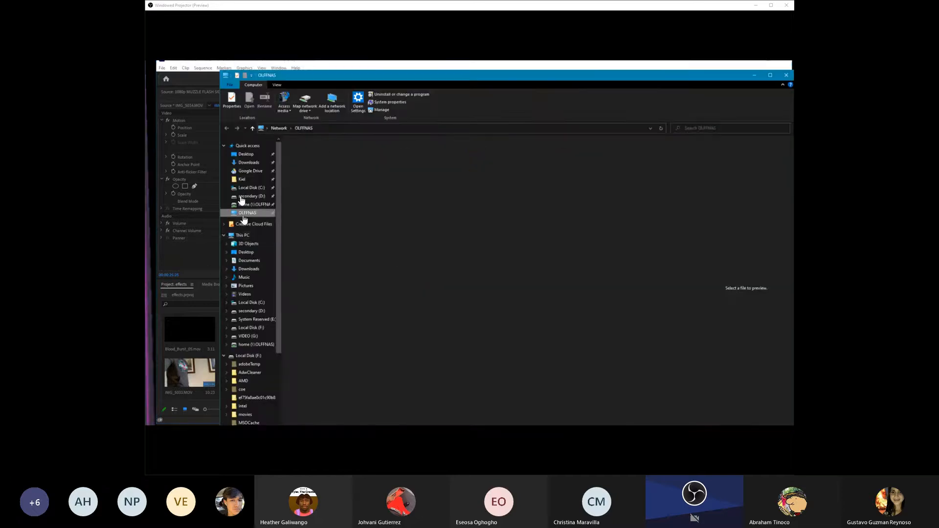
Browse into Videos > digital juice > Action Essentials 2.2k and select the Textures category.
{"action": "double_click", "coordinate": [254, 204]}
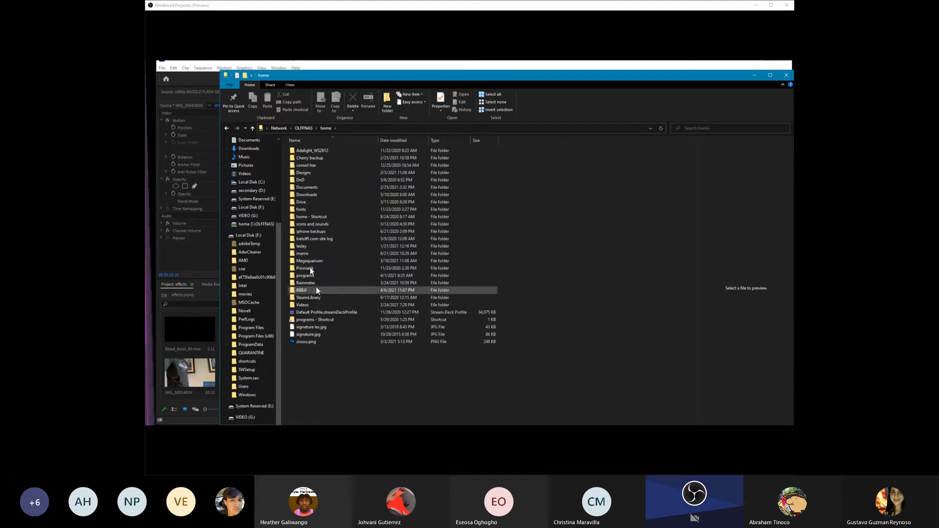
{"action": "double_click", "coordinate": [302, 305]}
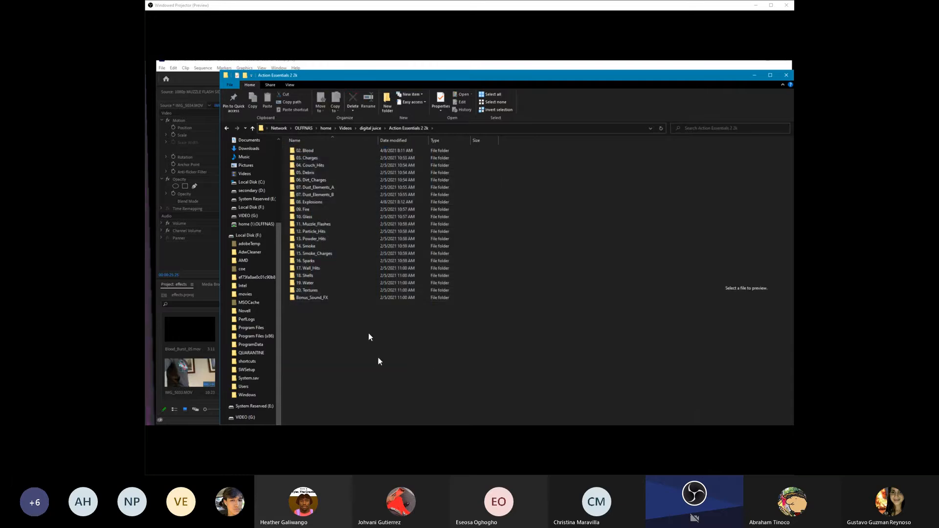
{"action": "mouse_move", "coordinate": [378, 360]}
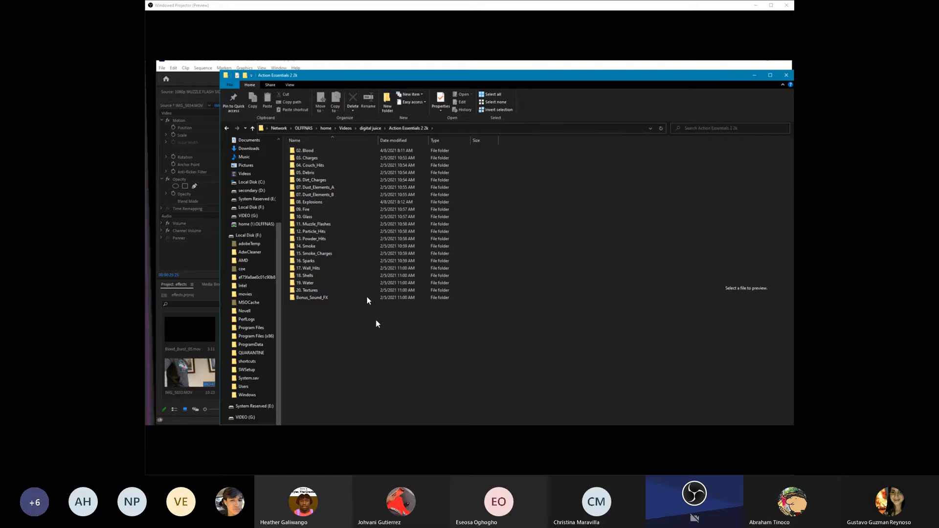
{"action": "left_click", "coordinate": [311, 165]}
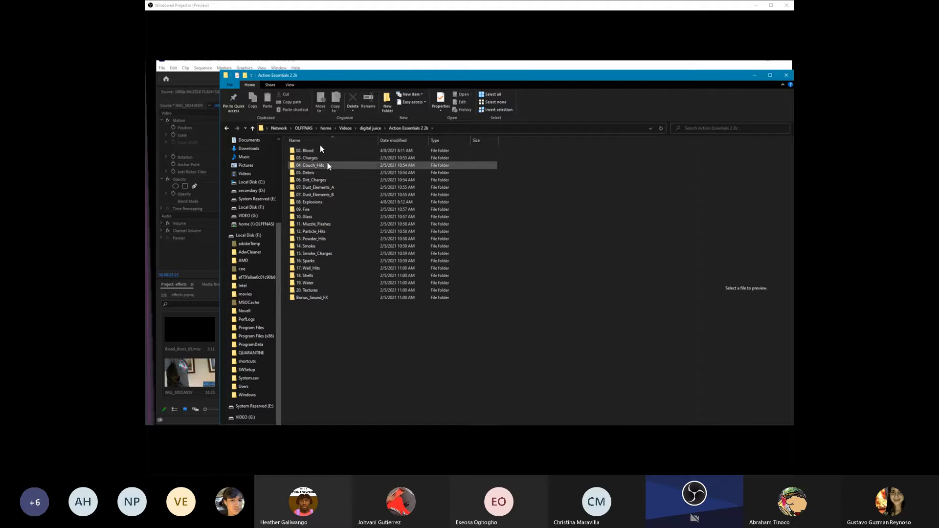
{"action": "mouse_move", "coordinate": [314, 187]}
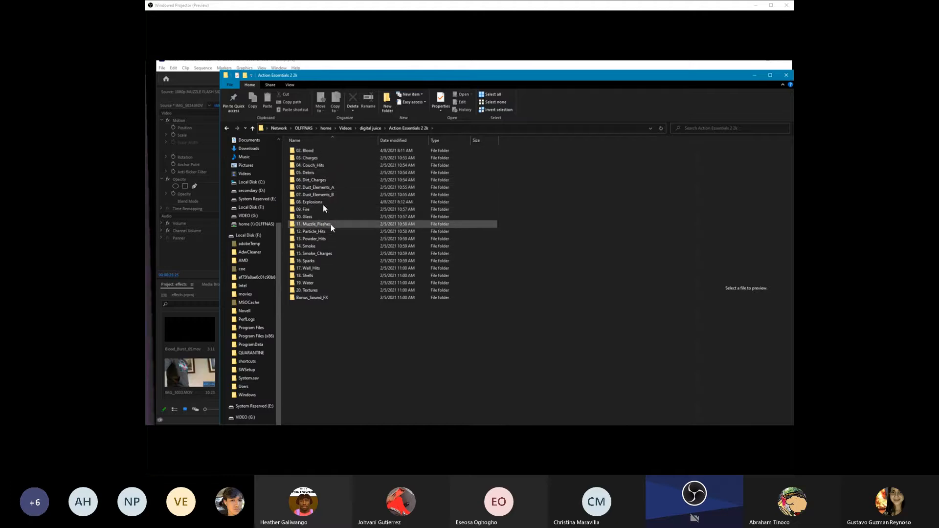
{"action": "mouse_move", "coordinate": [311, 246]}
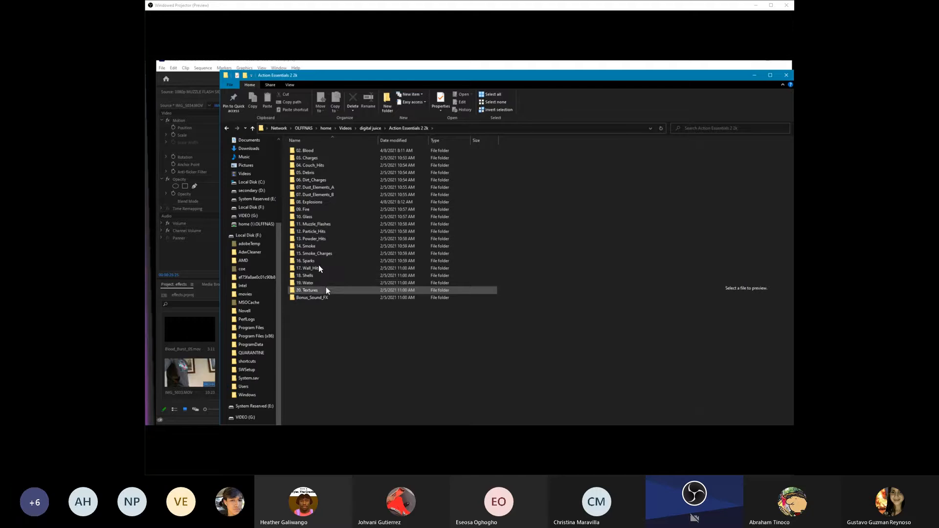
{"action": "left_click", "coordinate": [324, 290]}
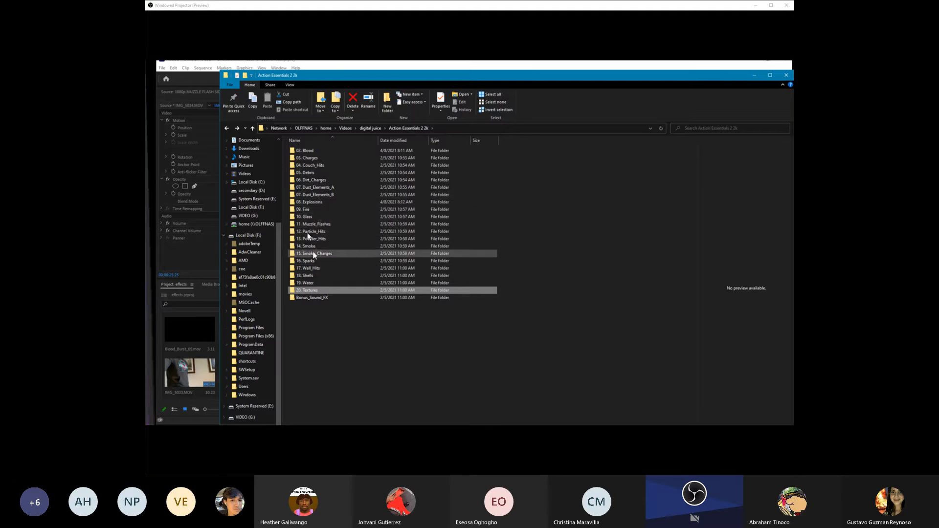
Open the 08. Explosions folder and select the Fireball_Day_05 clip.
{"action": "double_click", "coordinate": [311, 202]}
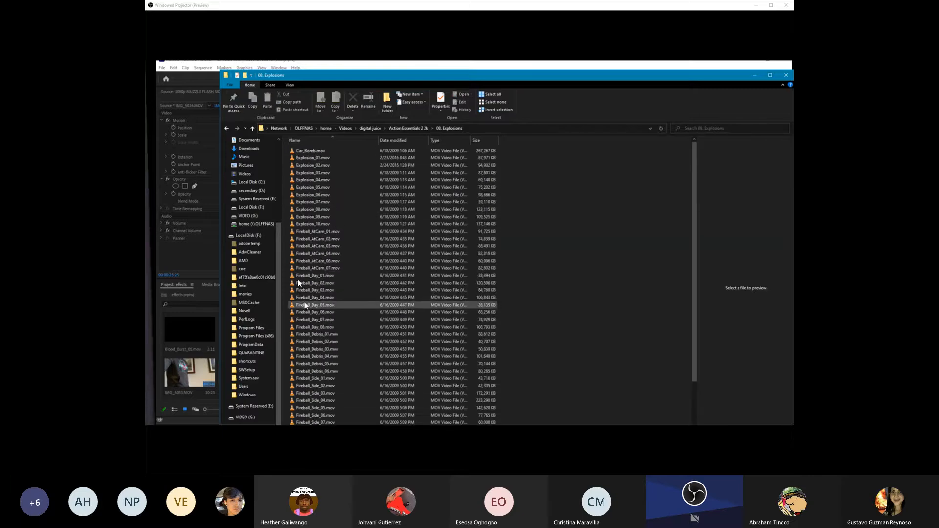
{"action": "left_click", "coordinate": [313, 159]}
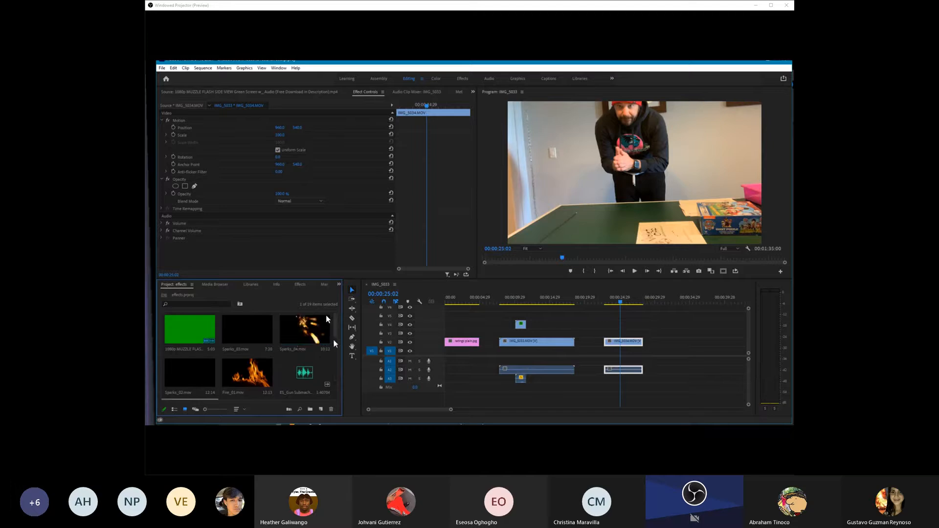
Place Big_Fire_02 flames above the table shot and preview the scene.
{"action": "scroll", "scroll_direction": "down", "scroll_amount": 3}
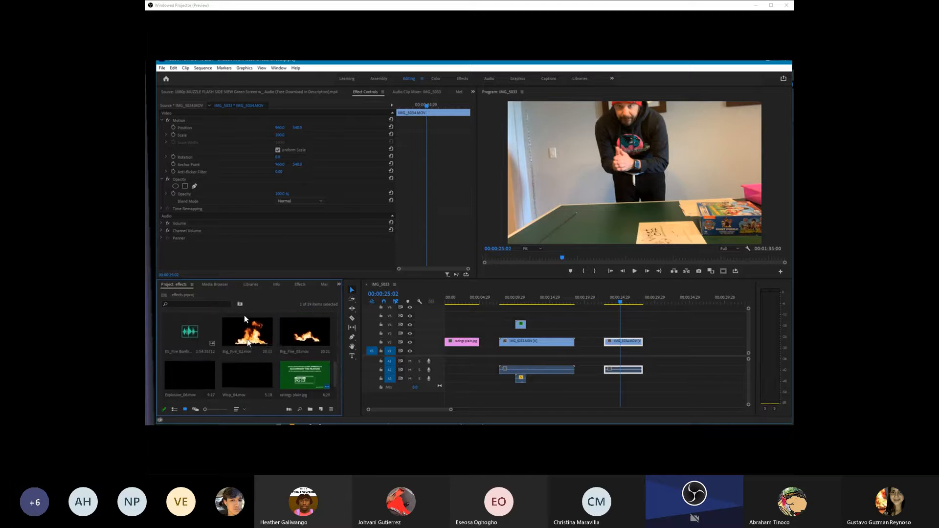
{"action": "left_click_drag", "start_coordinate": [247, 332], "coordinate": [669, 333]}
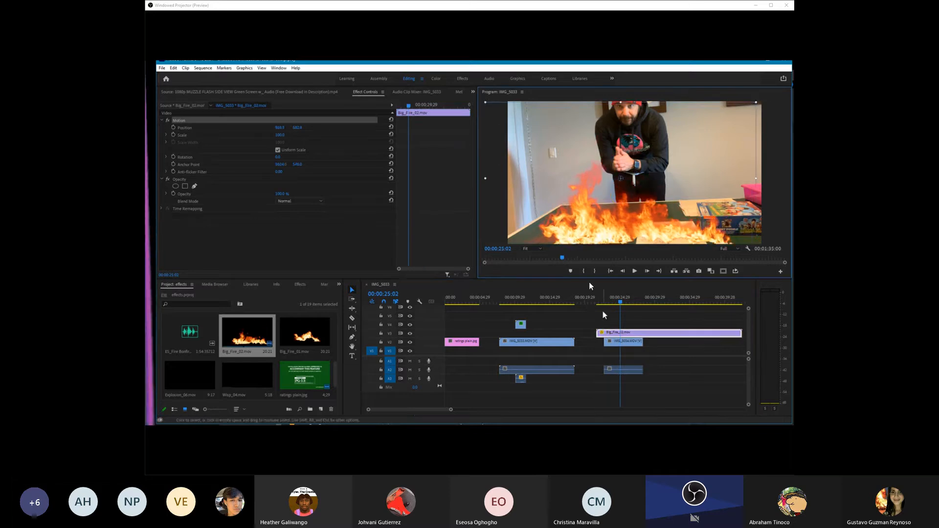
{"action": "left_click", "coordinate": [634, 271]}
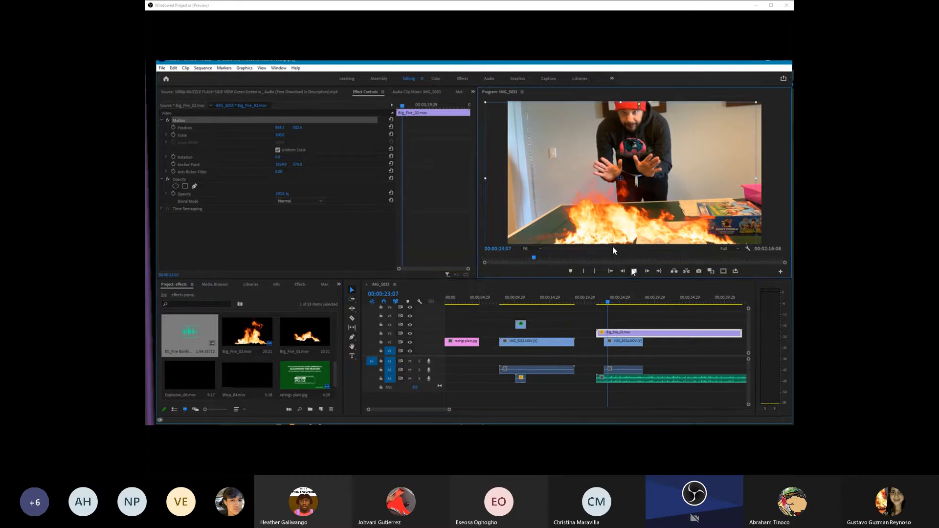
{"action": "left_click", "coordinate": [647, 271]}
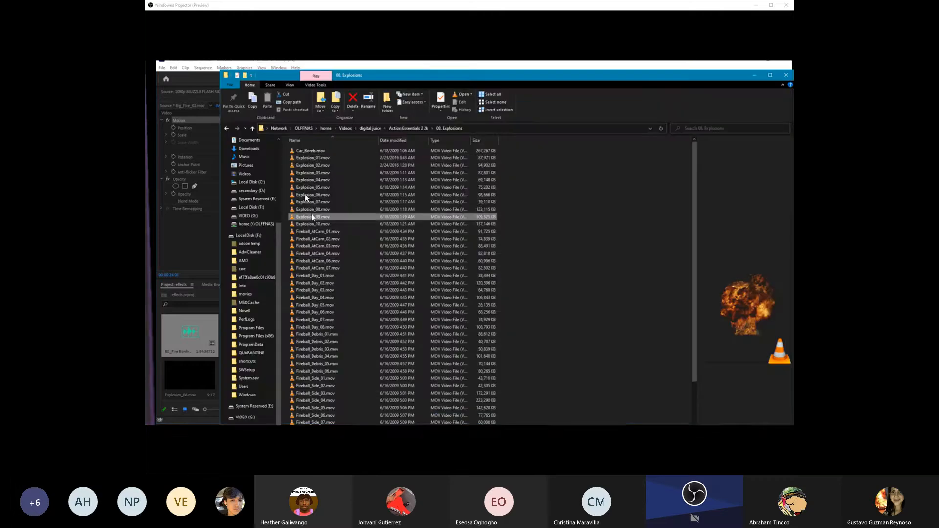
{"action": "right_click", "coordinate": [311, 216]}
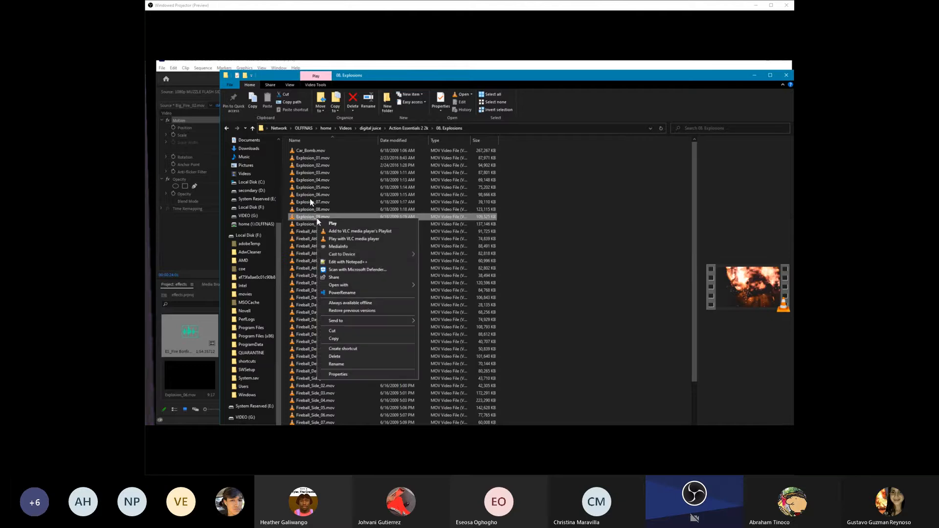
{"action": "mouse_move", "coordinate": [353, 292]}
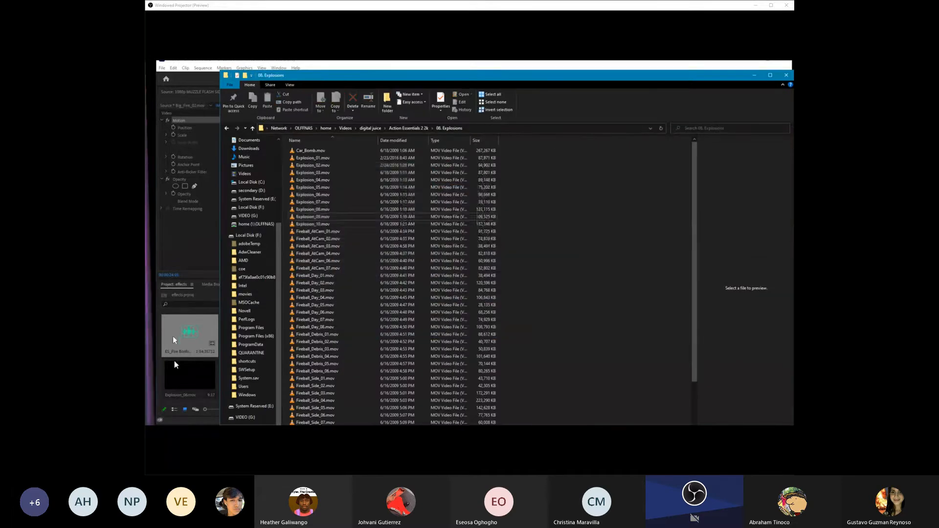
Return to the Premiere project and scrub through the Explosion_06 footage.
{"action": "left_click", "coordinate": [785, 76]}
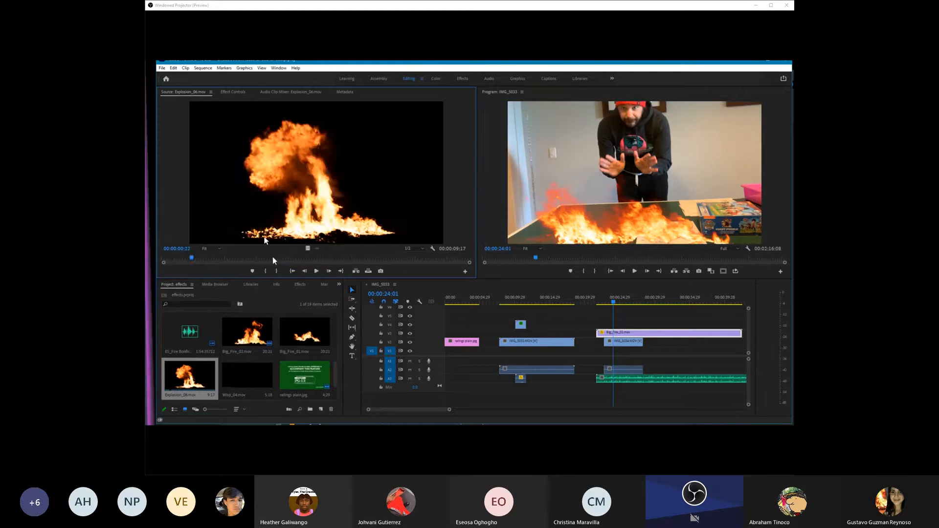
{"action": "left_click_drag", "start_coordinate": [192, 257], "coordinate": [293, 258]}
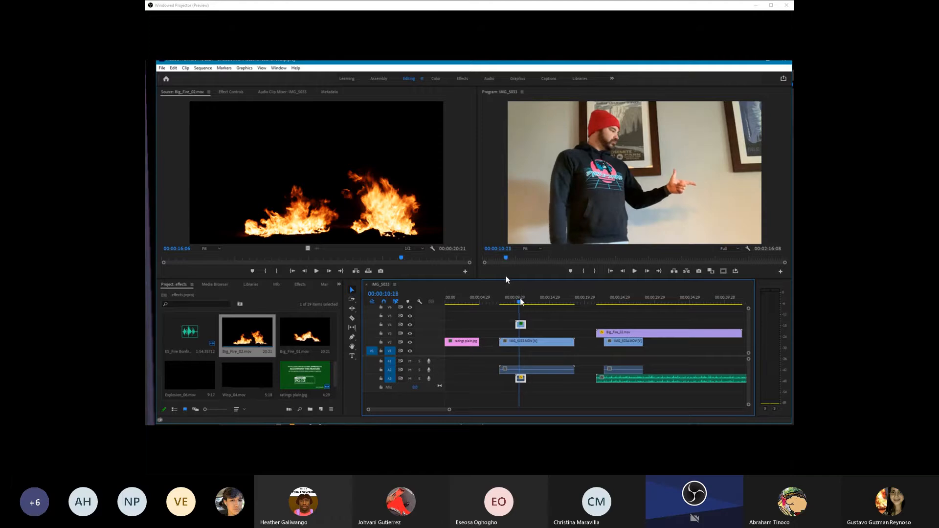
Place Blood_Burst_06.mov on V3 at the flames moment and preview the burst from his hands.
{"action": "left_click", "coordinate": [634, 271]}
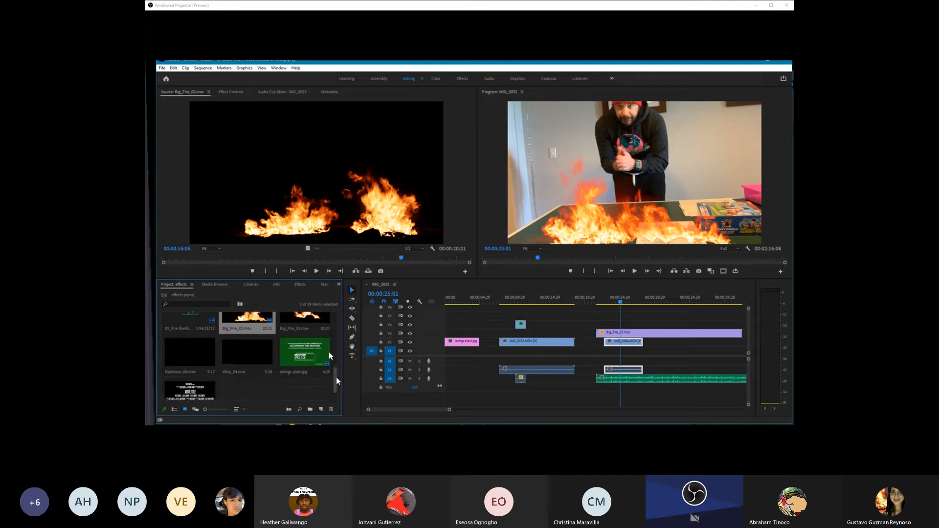
{"action": "scroll", "scroll_direction": "down", "scroll_amount": 3}
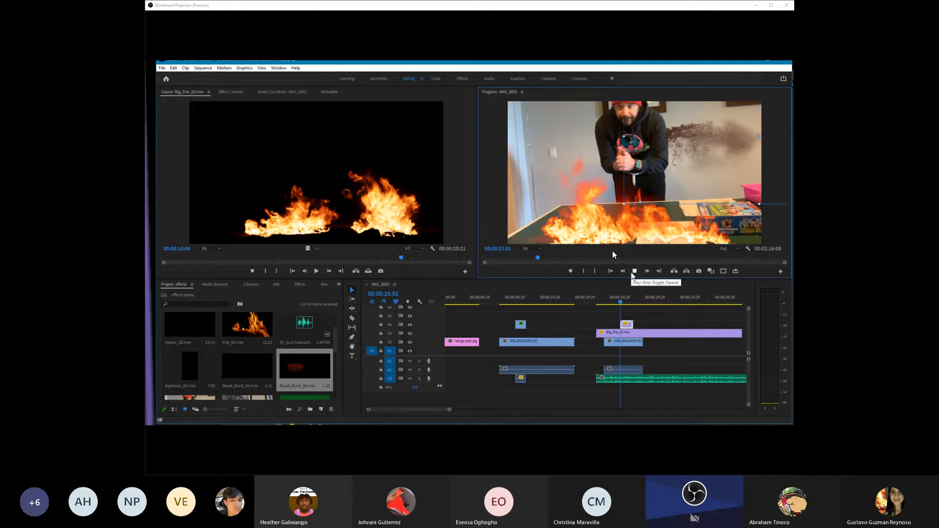
{"action": "left_click", "coordinate": [634, 271]}
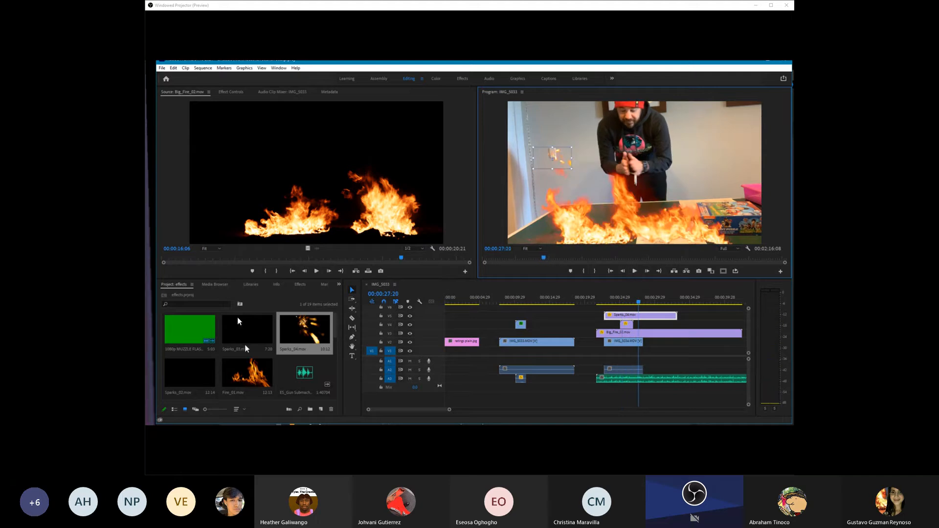
Layer Sparks_04.mov on V4 and a smoke puff on V5 over his hands, then preview.
{"action": "scroll", "scroll_direction": "down", "scroll_amount": 3}
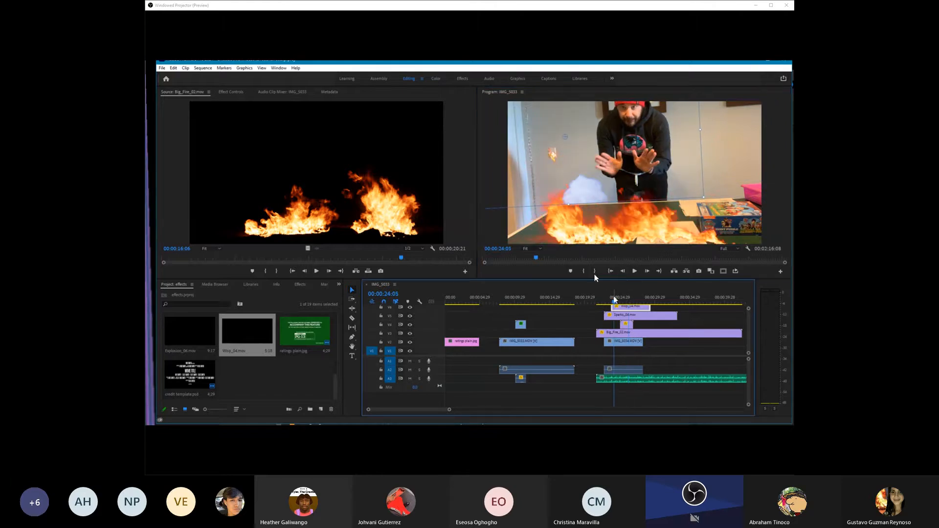
{"action": "left_click", "coordinate": [634, 271]}
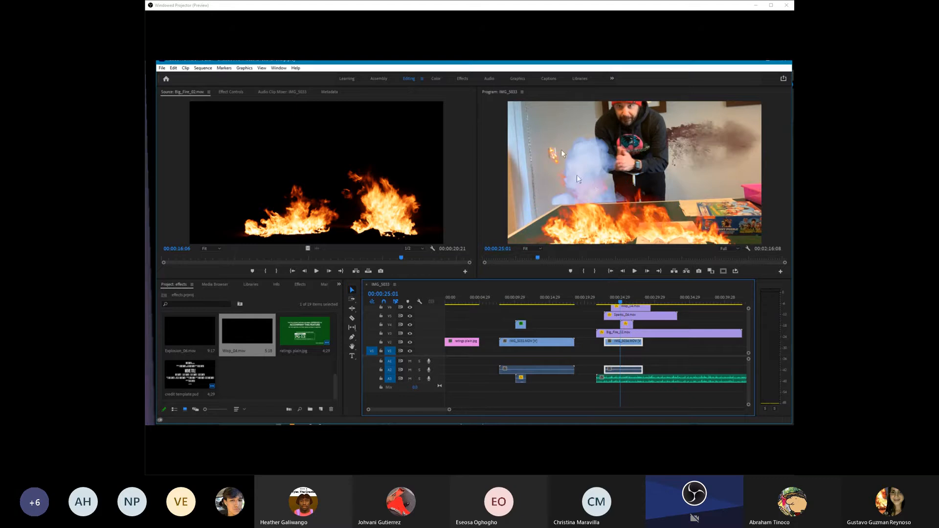
{"action": "mouse_move", "coordinate": [292, 290]}
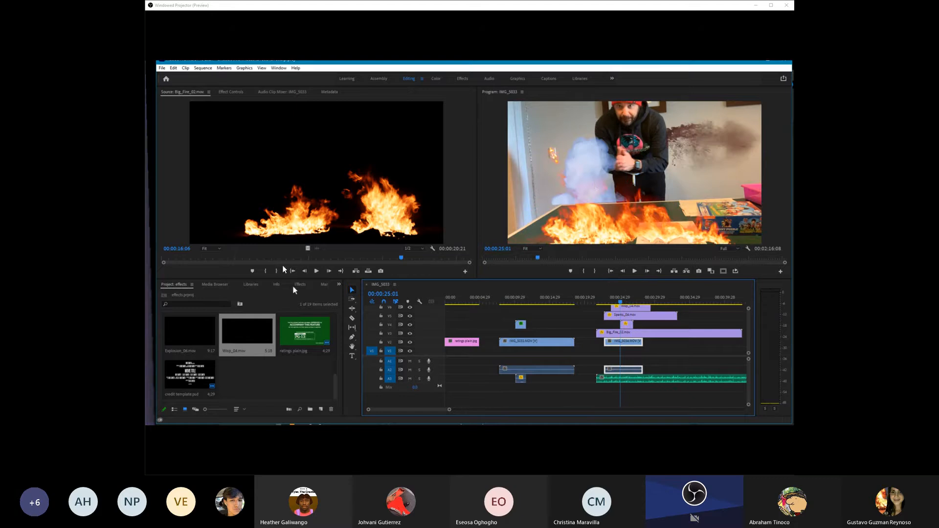
{"action": "mouse_move", "coordinate": [293, 335]}
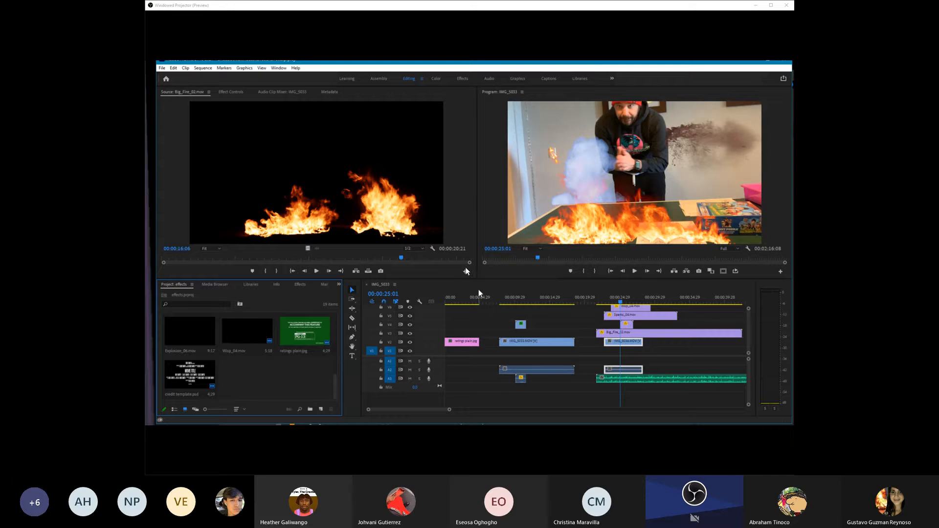
{"action": "mouse_move", "coordinate": [478, 292]}
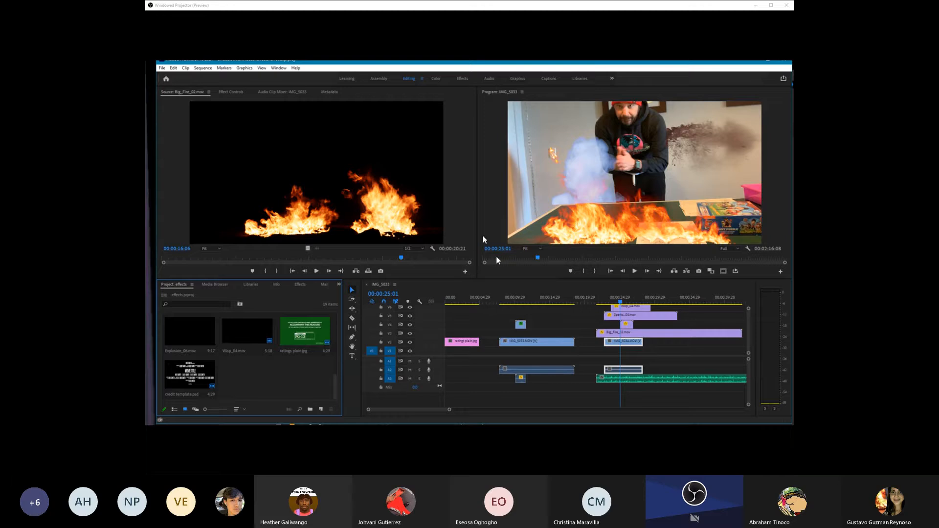
{"action": "mouse_move", "coordinate": [518, 200]}
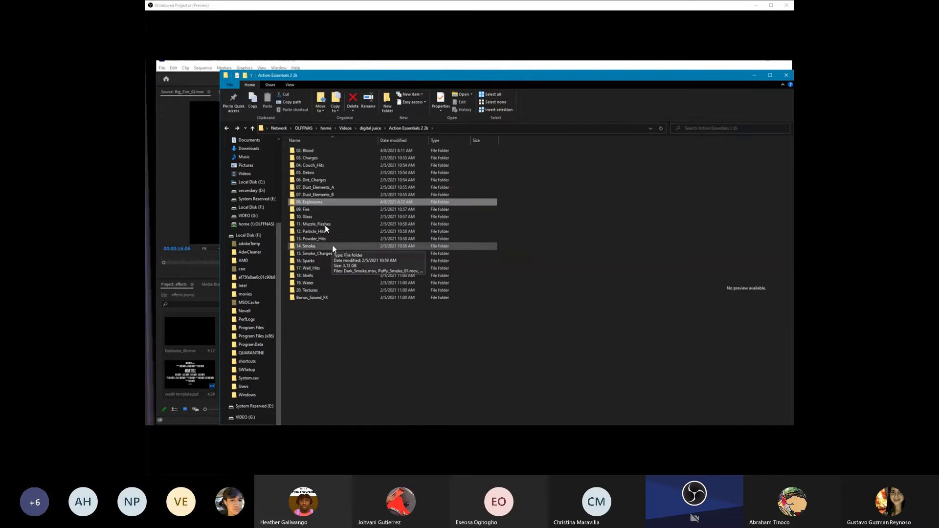
Navigate the network drive to digital juice and peek into the action essentials folder.
{"action": "double_click", "coordinate": [306, 246]}
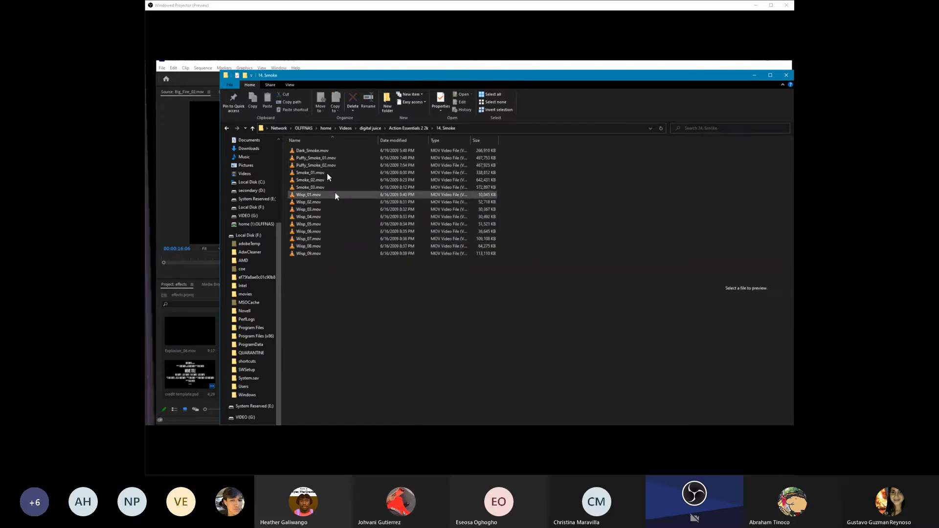
{"action": "left_click", "coordinate": [310, 187]}
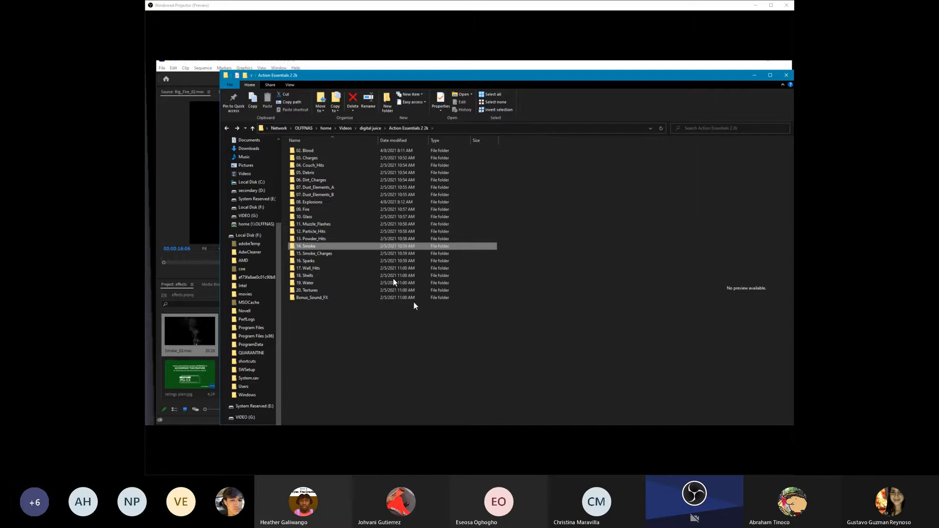
{"action": "mouse_move", "coordinate": [324, 253]}
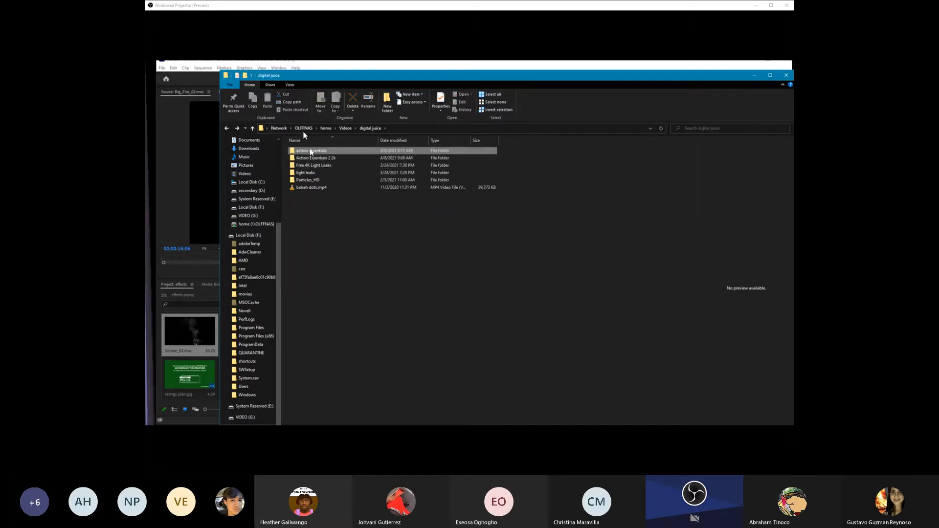
{"action": "double_click", "coordinate": [311, 150]}
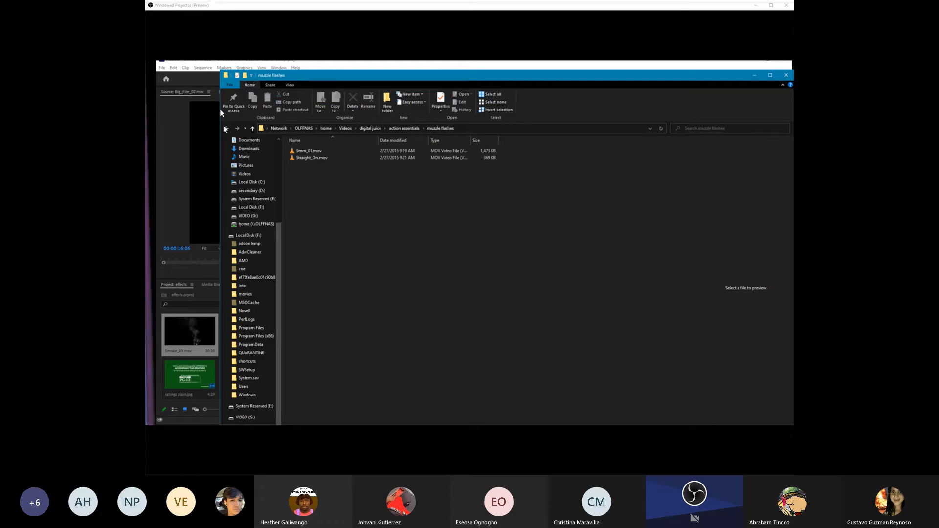
{"action": "left_click", "coordinate": [226, 127]}
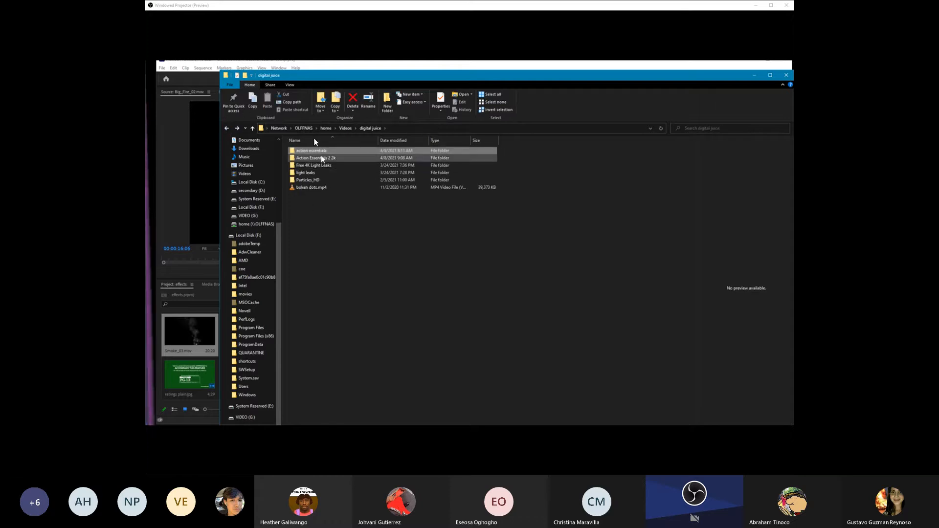
Go into Action Essentials 2.2k and its 10. Glass effects folder.
{"action": "double_click", "coordinate": [316, 158]}
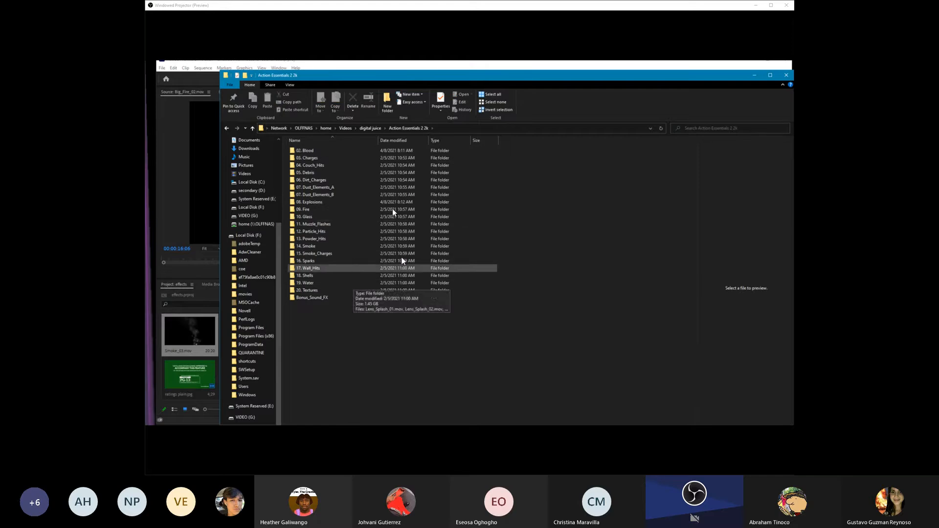
{"action": "left_click", "coordinate": [316, 216]}
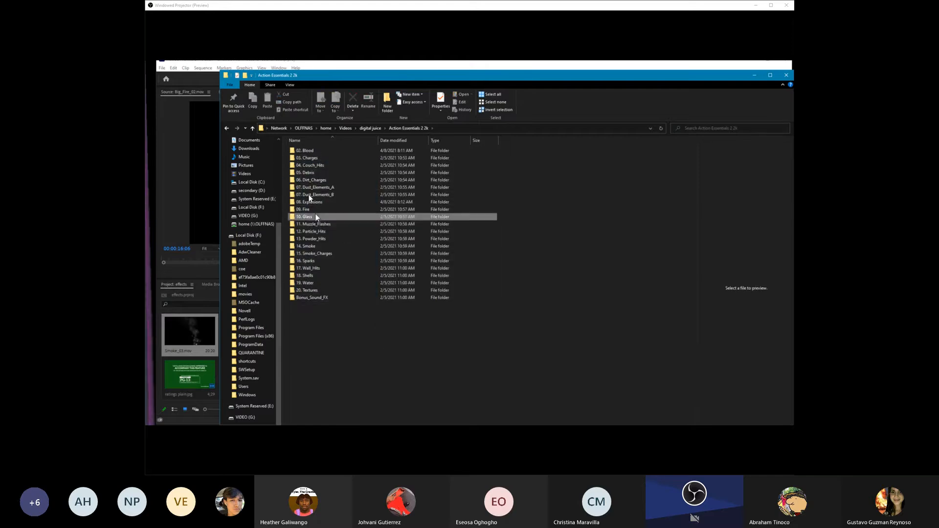
{"action": "double_click", "coordinate": [304, 217]}
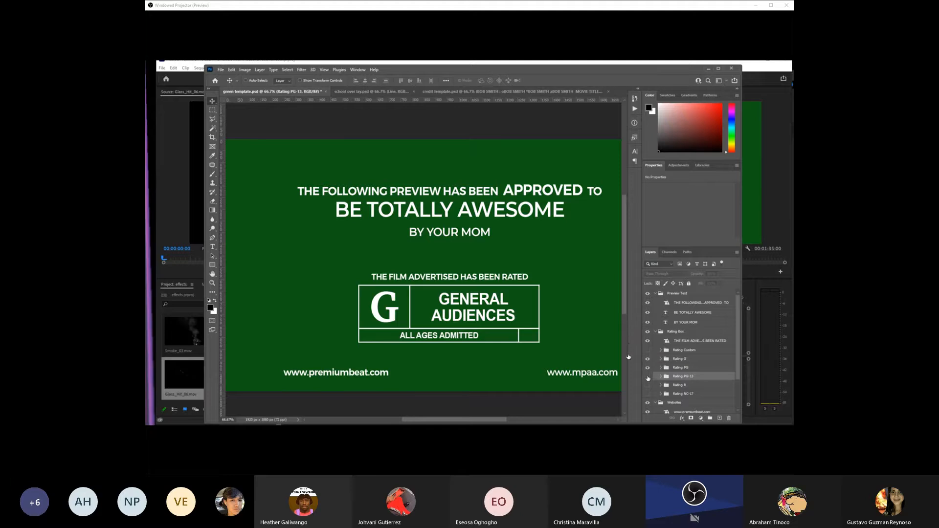
Replace YOUR MOM with THE WORLD under BE TOTALLY AWESOME on the green ratings card.
{"action": "left_click", "coordinate": [646, 367]}
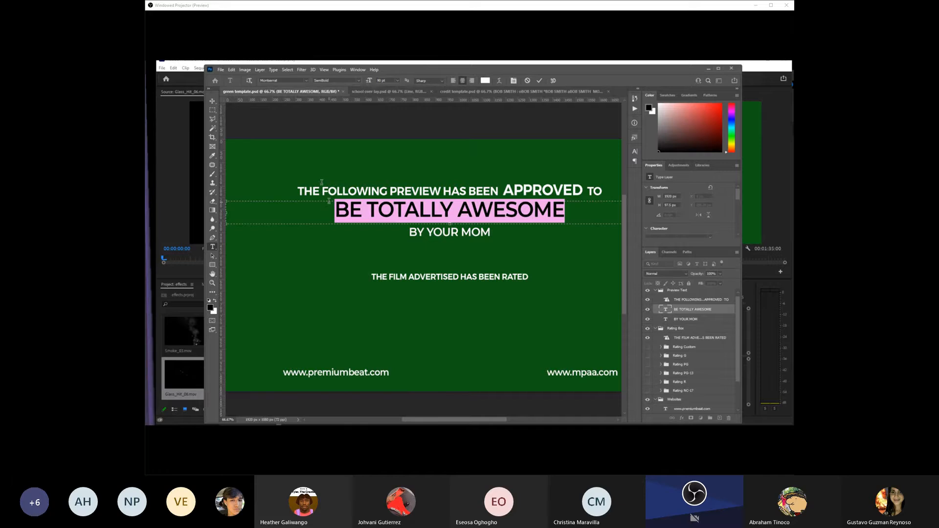
{"action": "type", "text": "BE TE"}
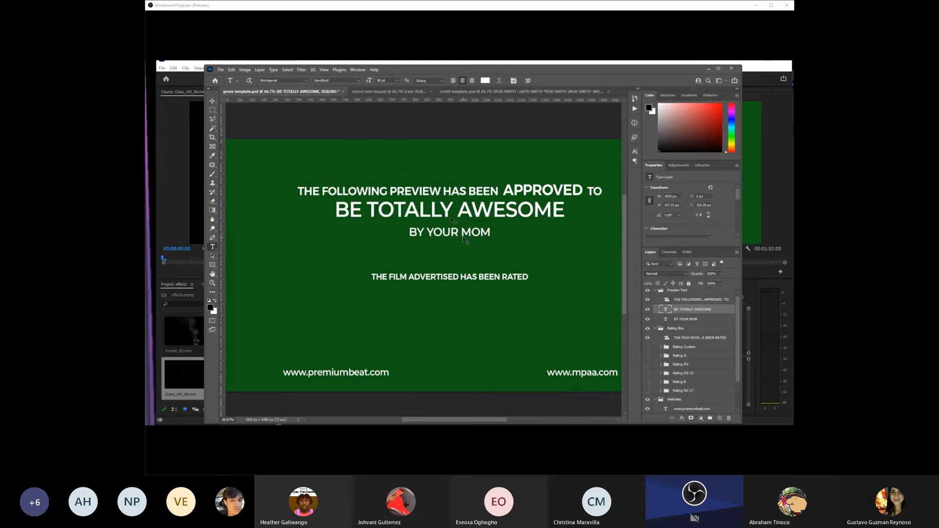
{"action": "double_click", "coordinate": [458, 233]}
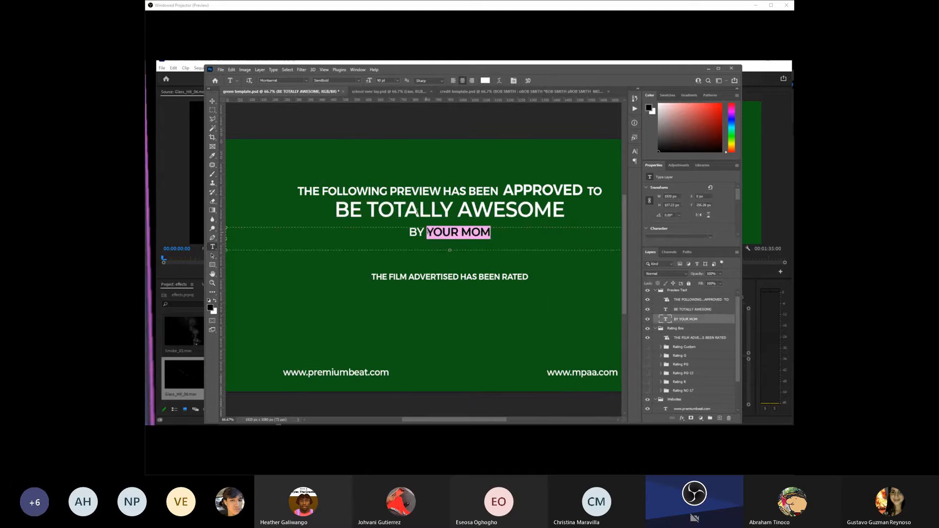
{"action": "type", "text": "THE O"}
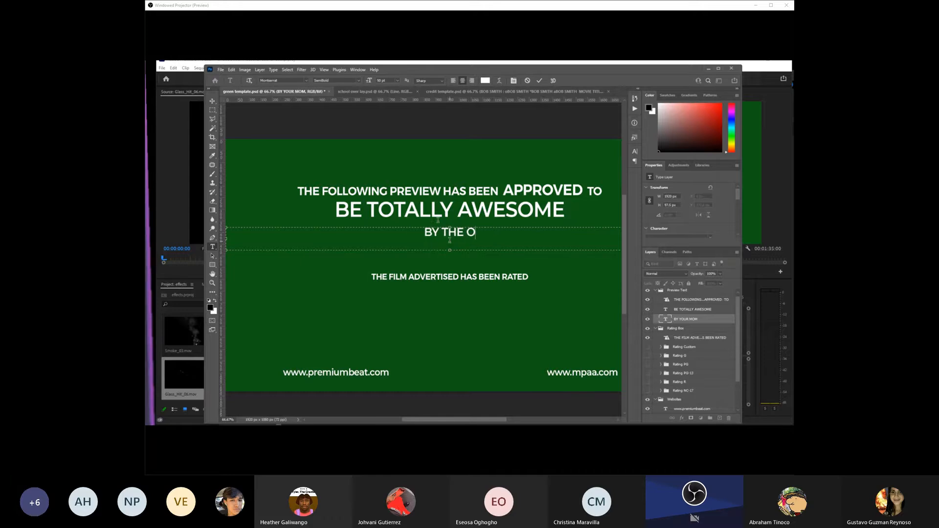
{"action": "type", "text": "WORLD"}
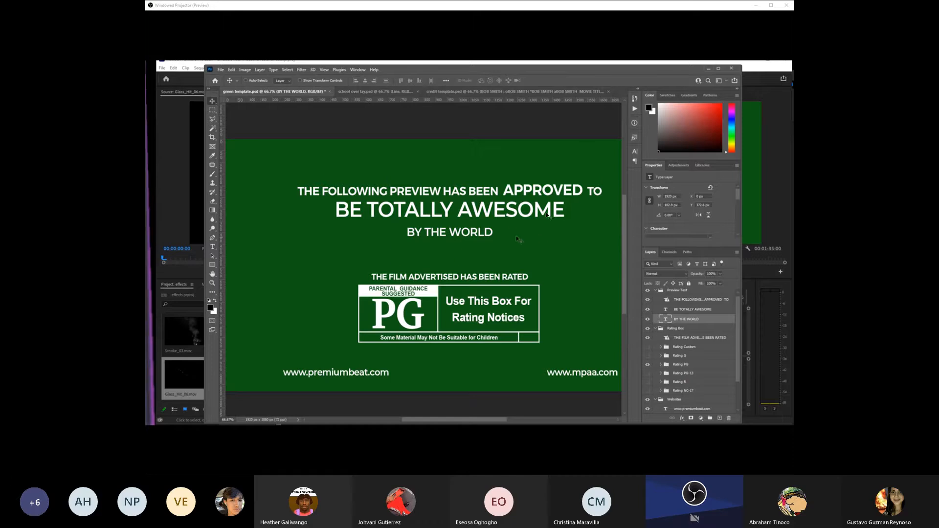
{"action": "mouse_move", "coordinate": [621, 237]}
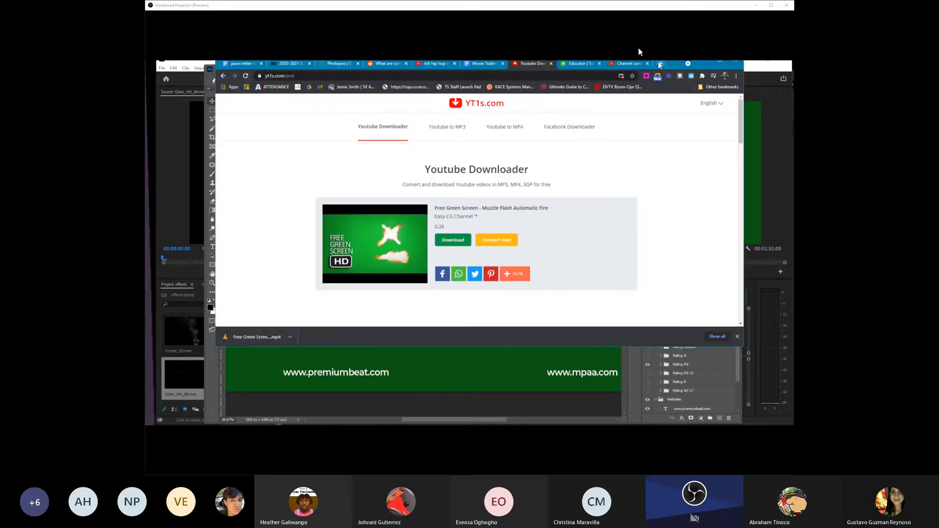
In Photopea toggle the Green Background and top text layers visible and begin editing the headline.
{"action": "left_click", "coordinate": [339, 63]}
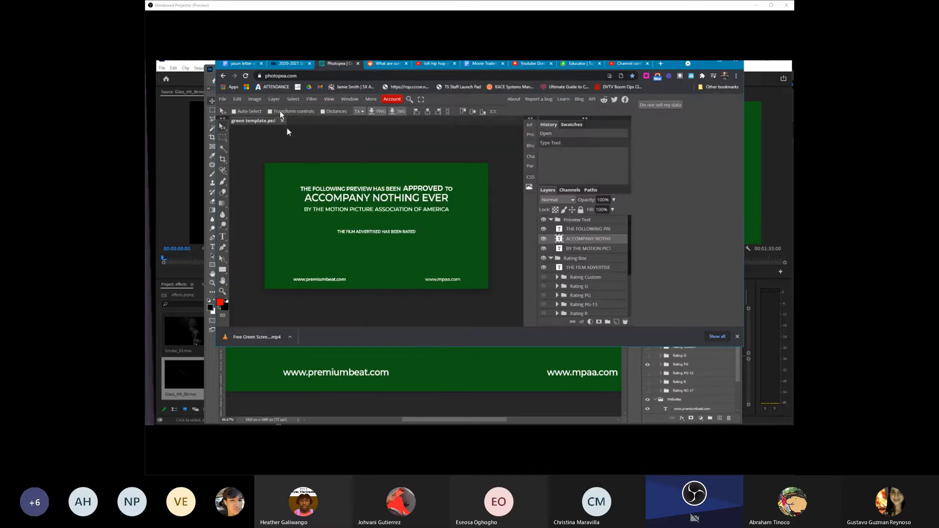
{"action": "left_click", "coordinate": [282, 120]}
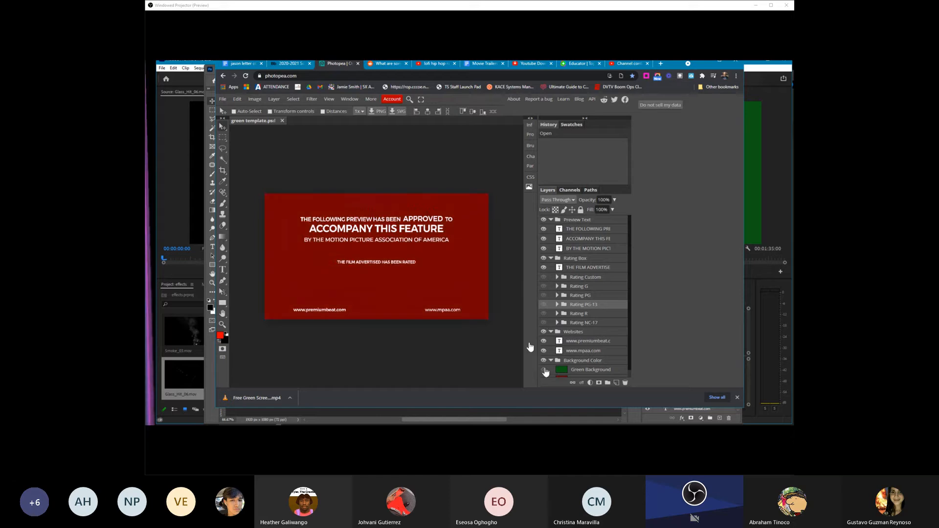
{"action": "left_click", "coordinate": [543, 352]}
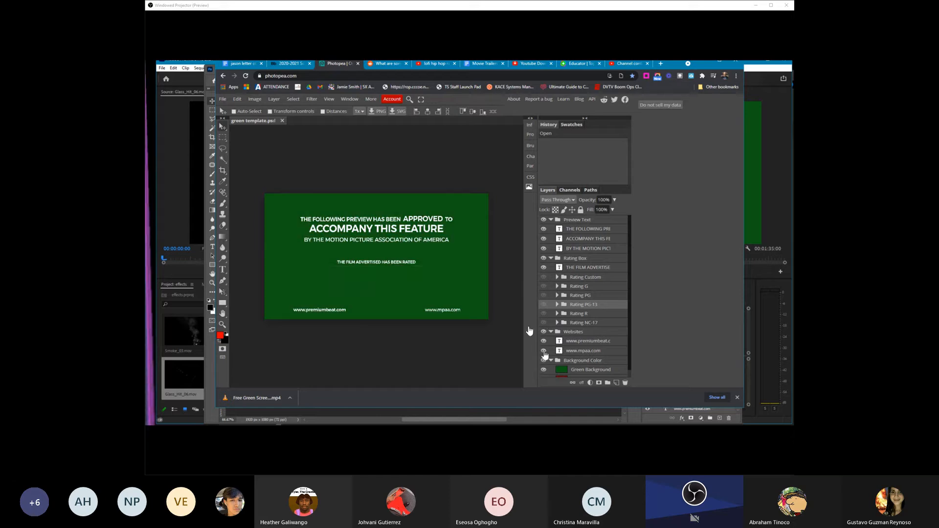
{"action": "left_click", "coordinate": [544, 228]}
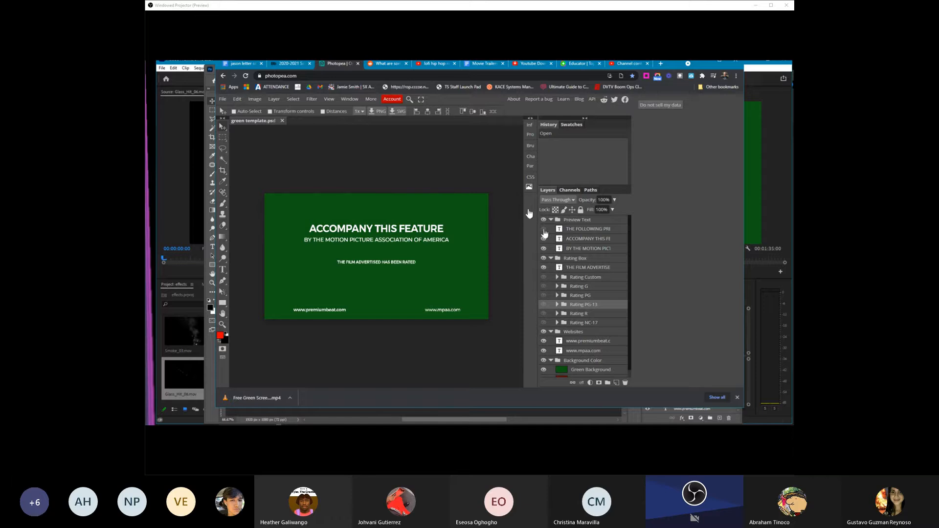
{"action": "left_click", "coordinate": [543, 233]}
{"action": "type", "text": "asasd"}
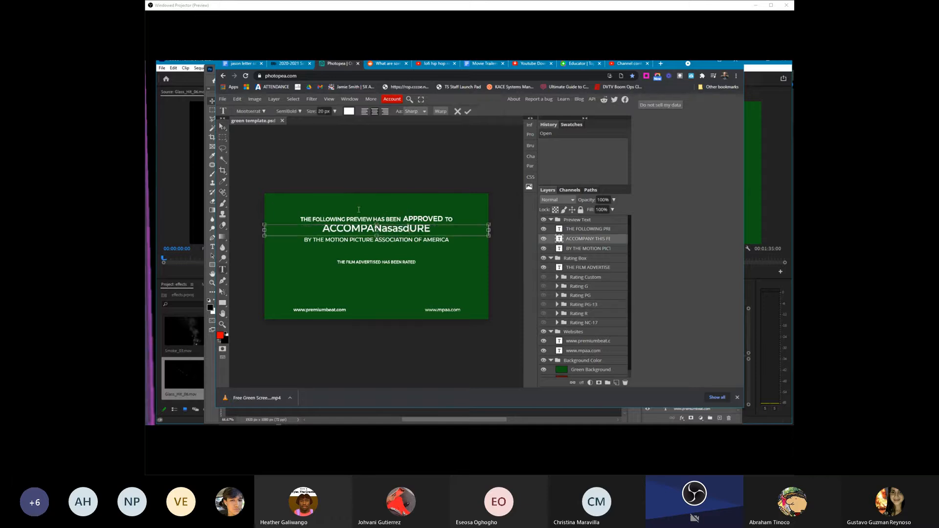
{"action": "type", "text": "f"}
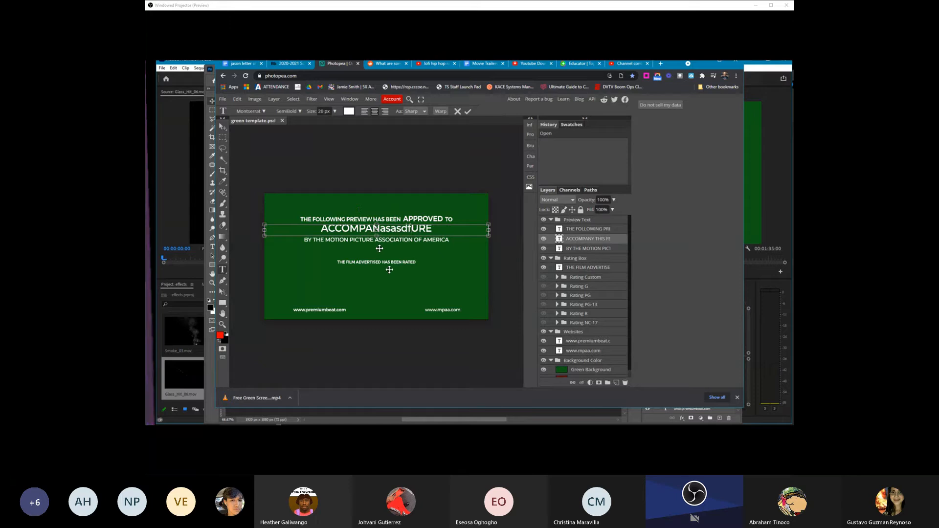
{"action": "mouse_move", "coordinate": [398, 262]}
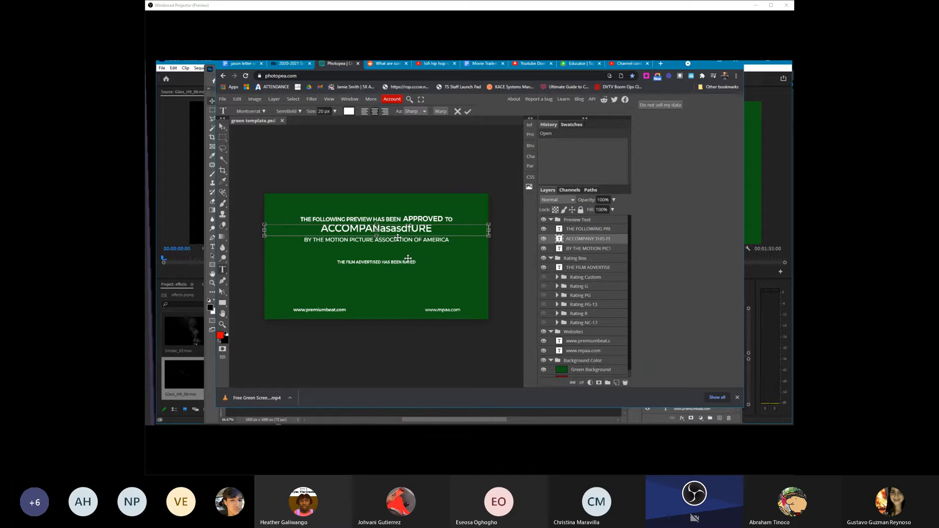
{"action": "mouse_move", "coordinate": [409, 257]}
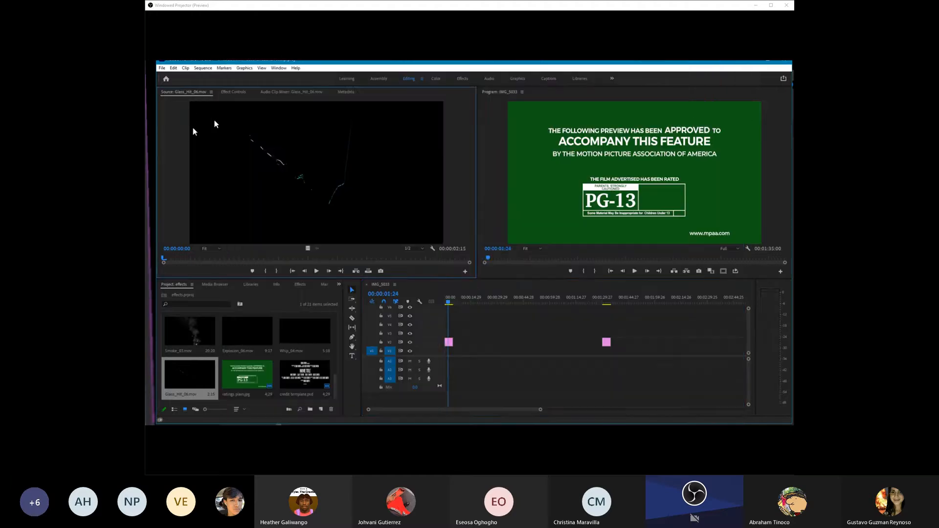
Bring up the credit template.psd document in Photoshop for editing.
{"action": "left_click", "coordinate": [449, 305]}
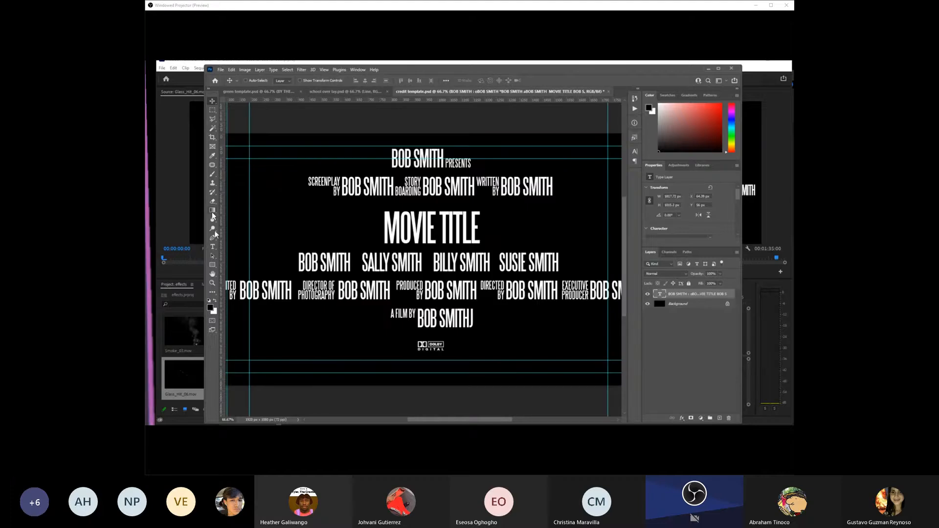
{"action": "left_click", "coordinate": [212, 247]}
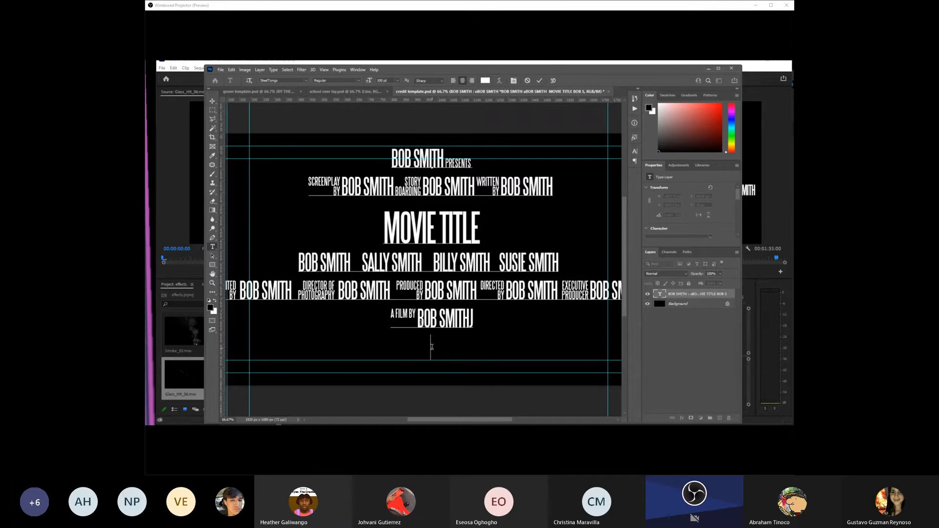
{"action": "type", "text": "JEDFONBE"}
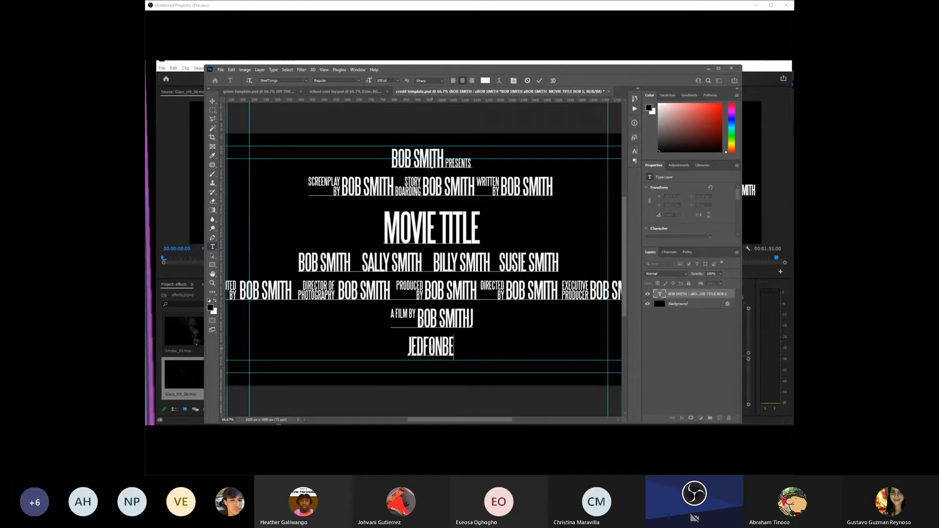
{"action": "type", "text": "OLFGOS"}
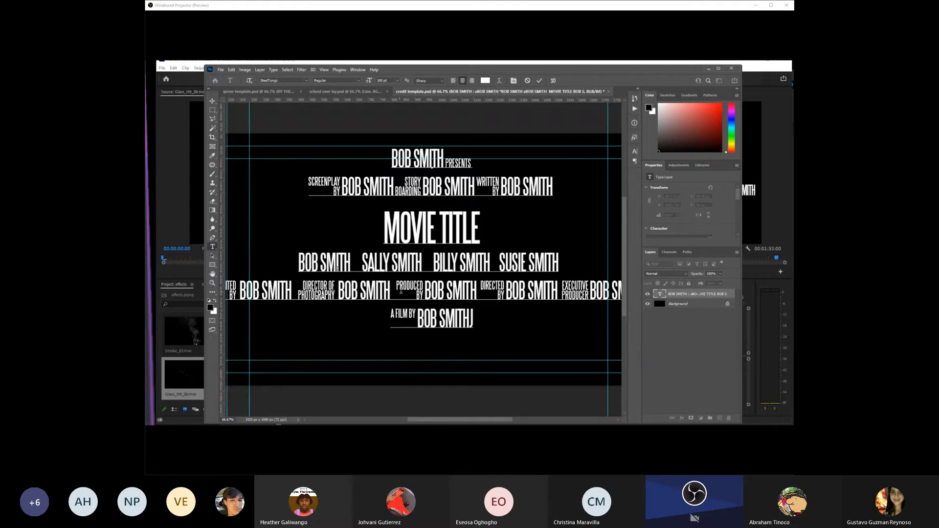
{"action": "mouse_move", "coordinate": [539, 204]}
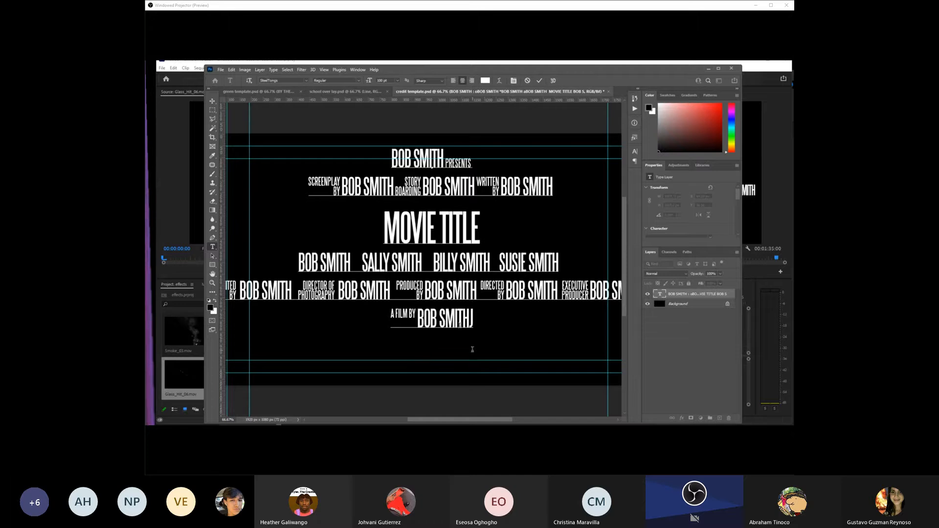
{"action": "mouse_move", "coordinate": [236, 453]}
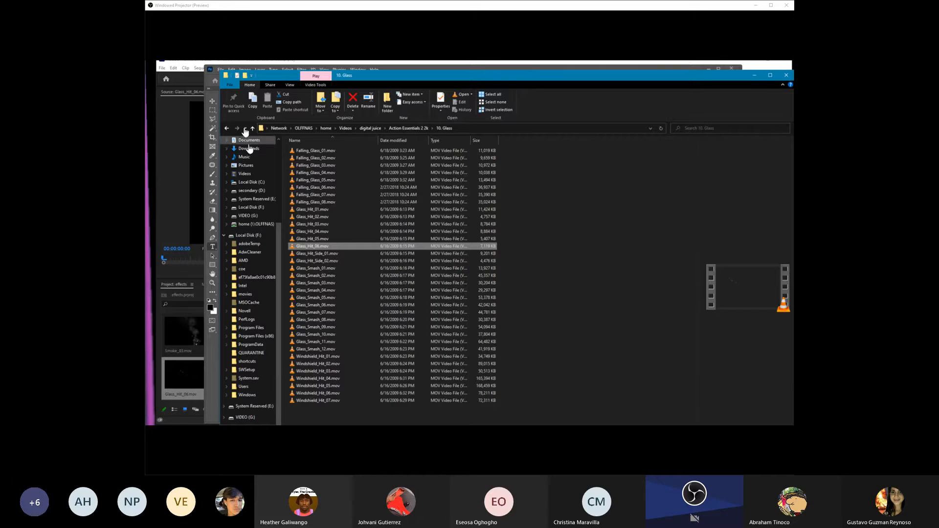
From Downloads, open steeltongs.zip and launch the SteelTongs.ttf font file.
{"action": "left_click", "coordinate": [248, 149]}
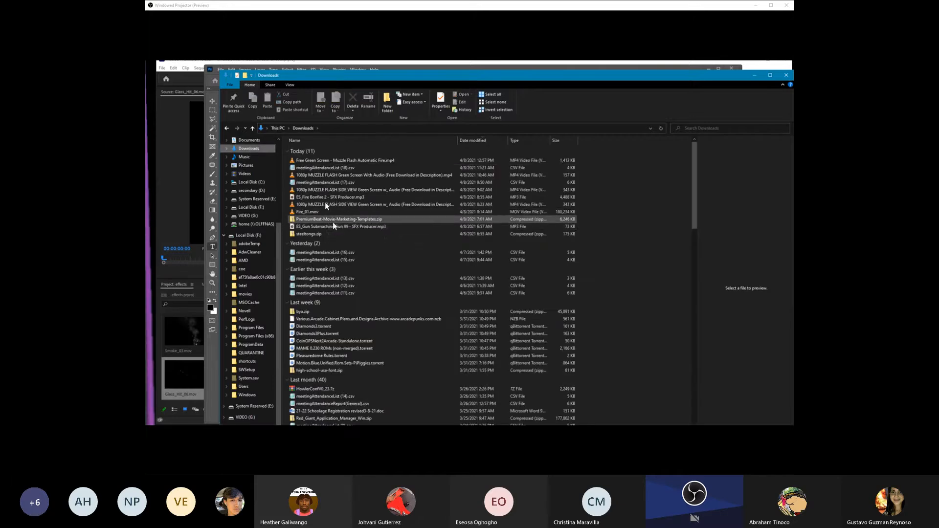
{"action": "double_click", "coordinate": [310, 234]}
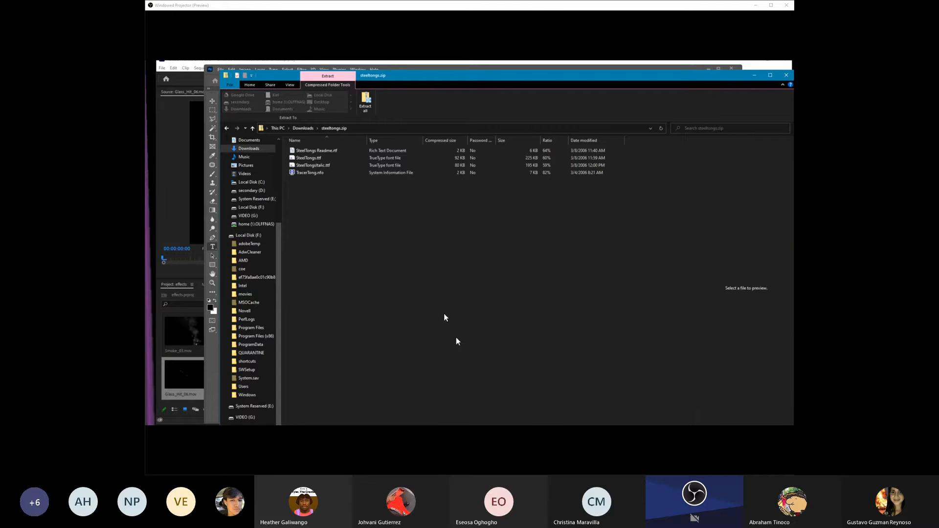
{"action": "left_click", "coordinate": [311, 173]}
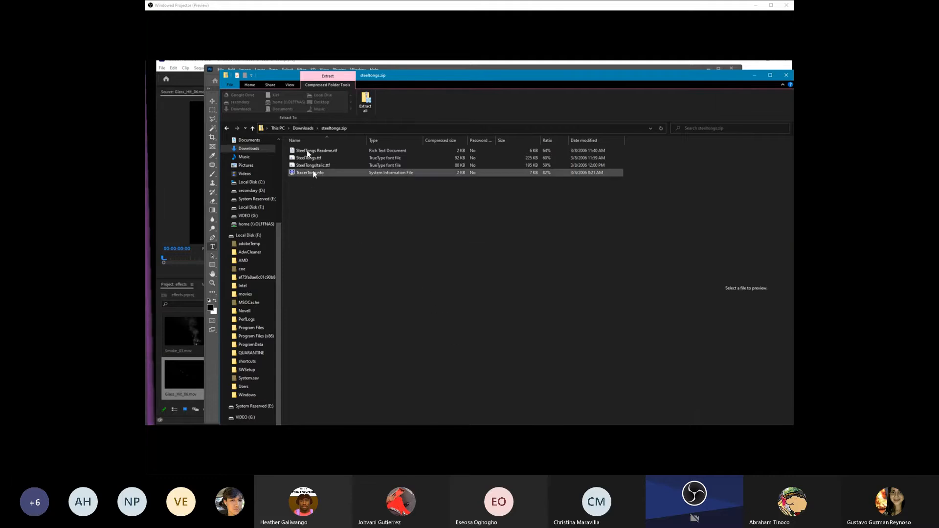
{"action": "left_click", "coordinate": [308, 158]}
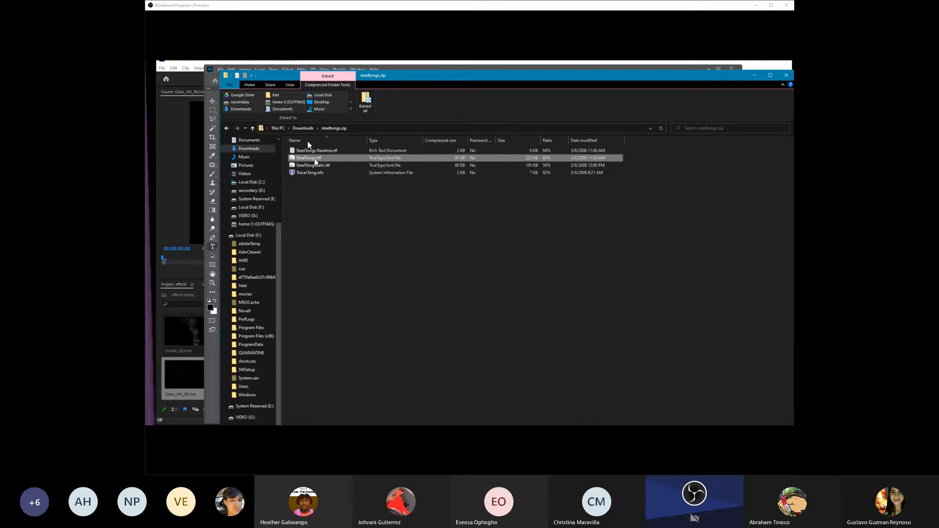
{"action": "double_click", "coordinate": [307, 158]}
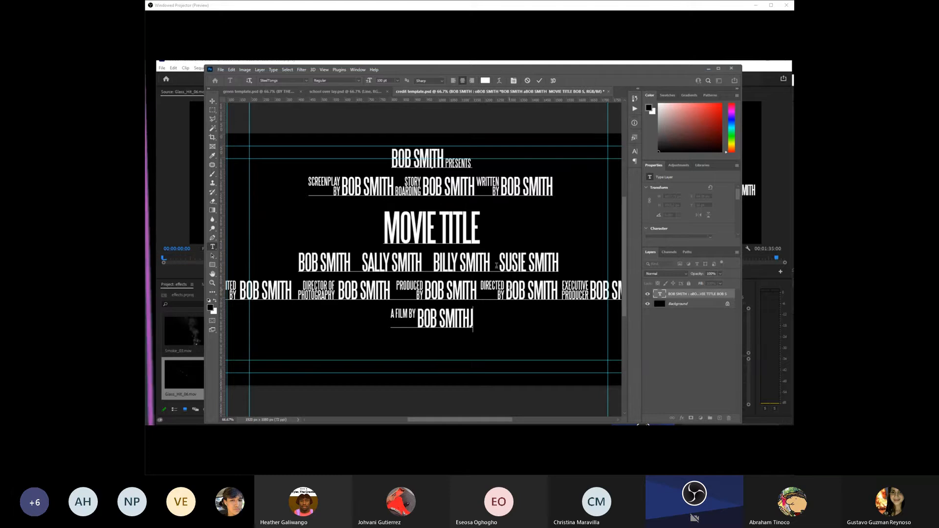
Switch from Photoshop to the Chrome window running Photopea.
{"action": "key", "text": "Backspace"}
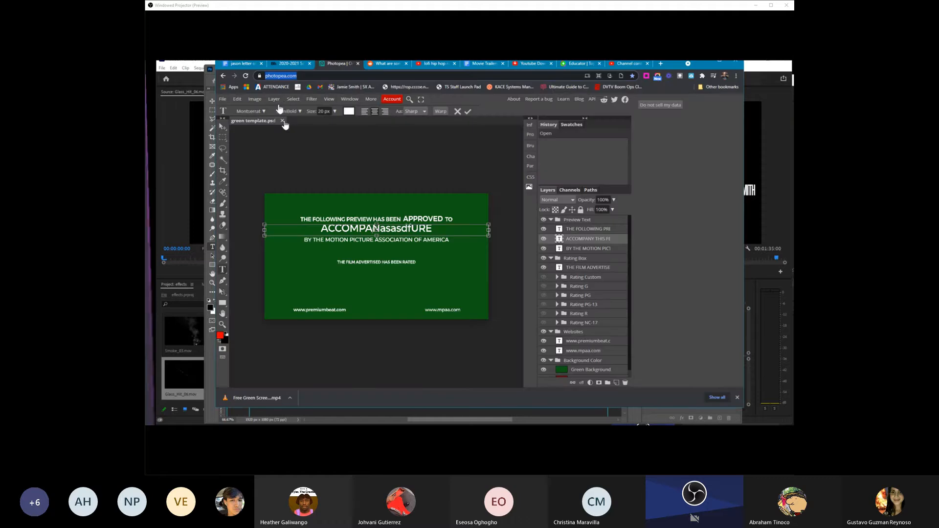
Close the green template and open credit template.psd from the Desktop in Photopea.
{"action": "left_click", "coordinate": [224, 99]}
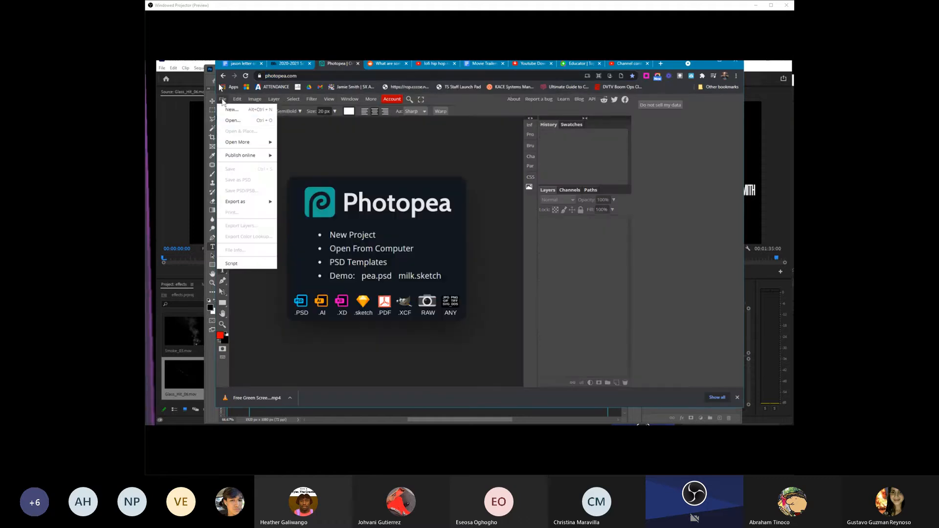
{"action": "left_click", "coordinate": [233, 119]}
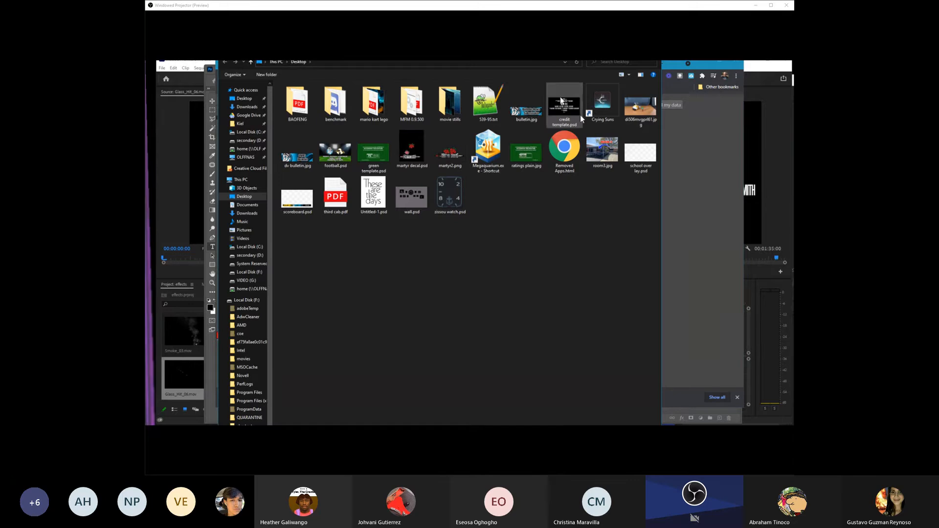
{"action": "double_click", "coordinate": [563, 104]}
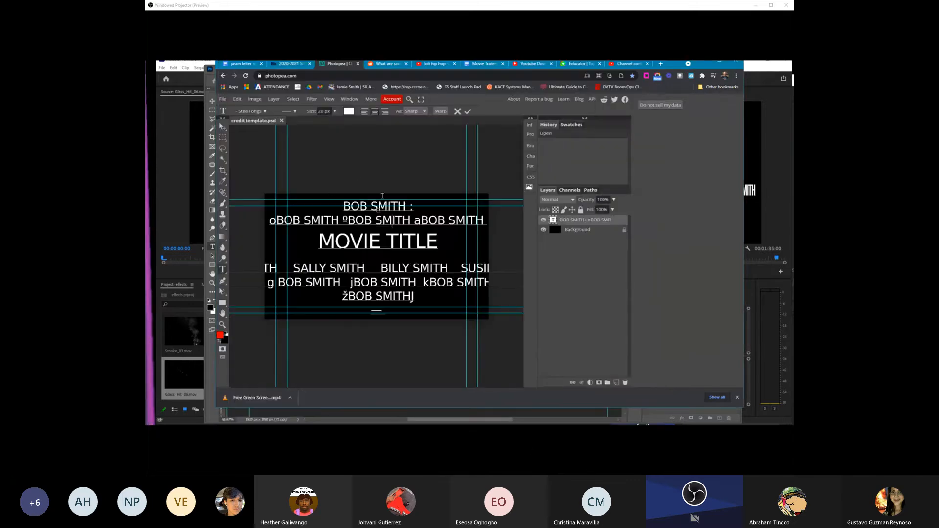
{"action": "mouse_move", "coordinate": [433, 209]}
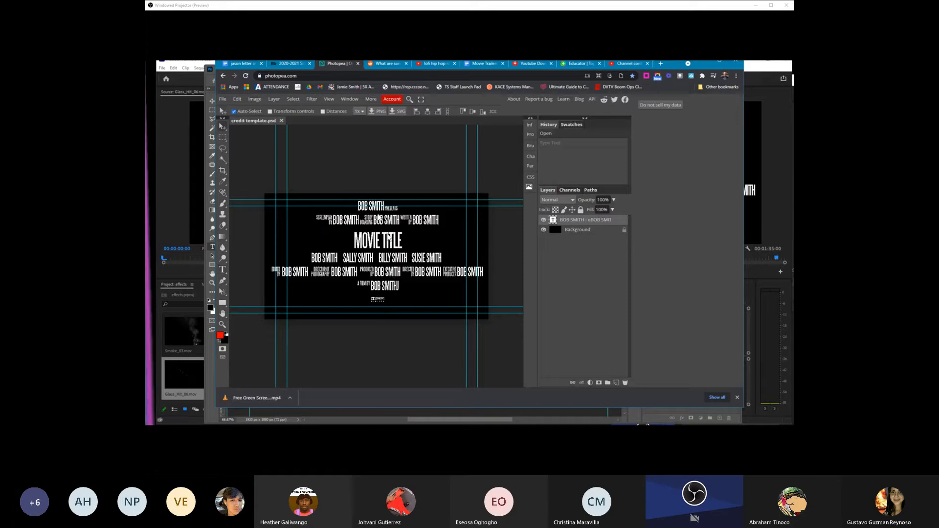
{"action": "mouse_move", "coordinate": [246, 138]}
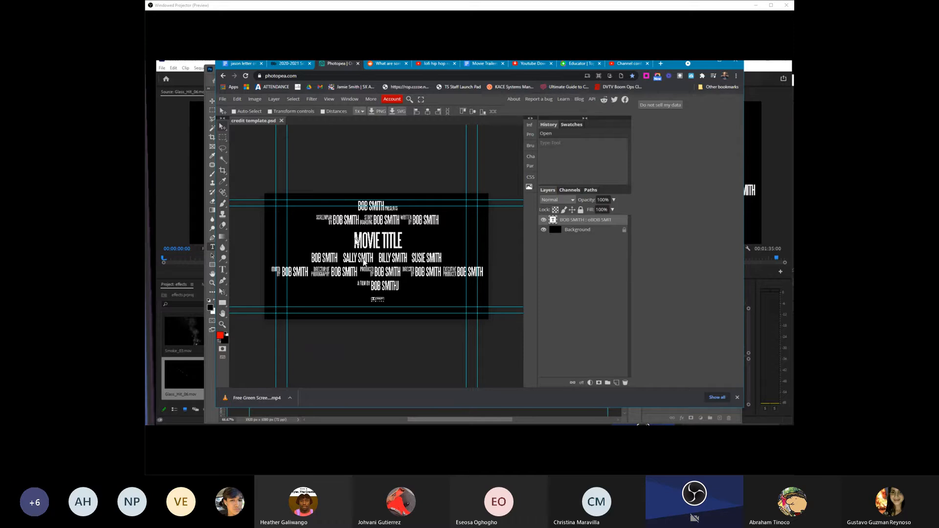
{"action": "mouse_move", "coordinate": [239, 91]}
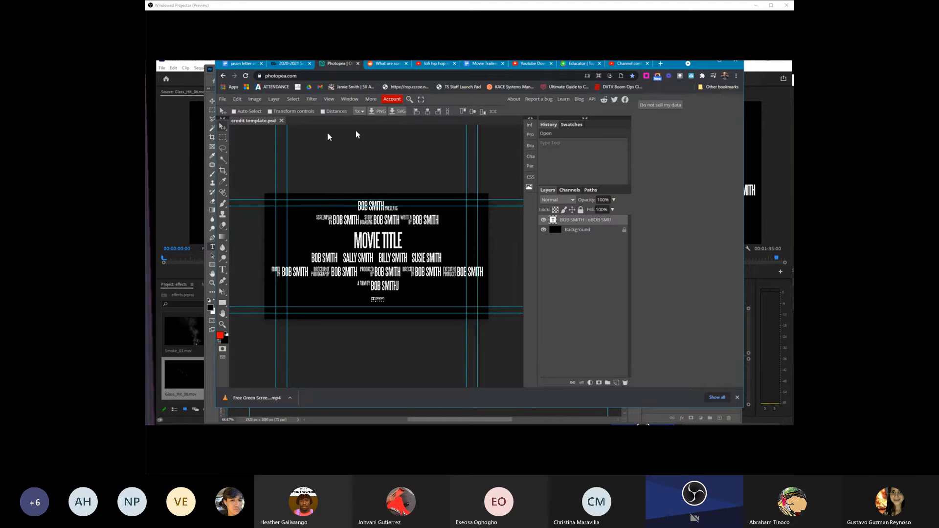
{"action": "mouse_move", "coordinate": [353, 53]}
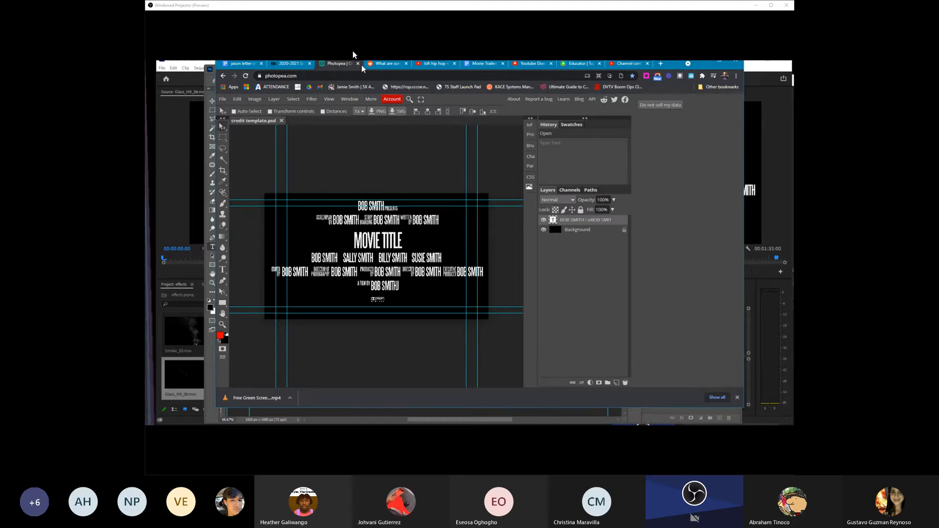
{"action": "mouse_move", "coordinate": [359, 67]}
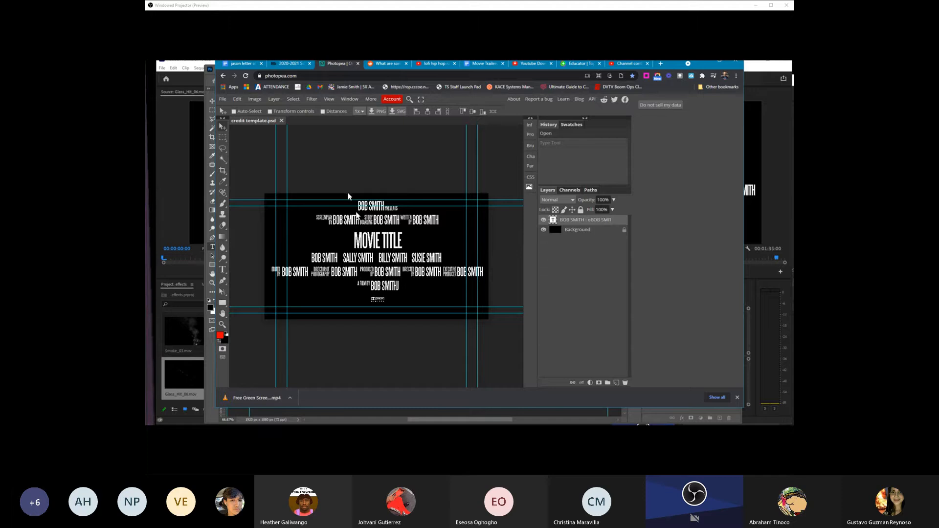
{"action": "mouse_move", "coordinate": [318, 178]}
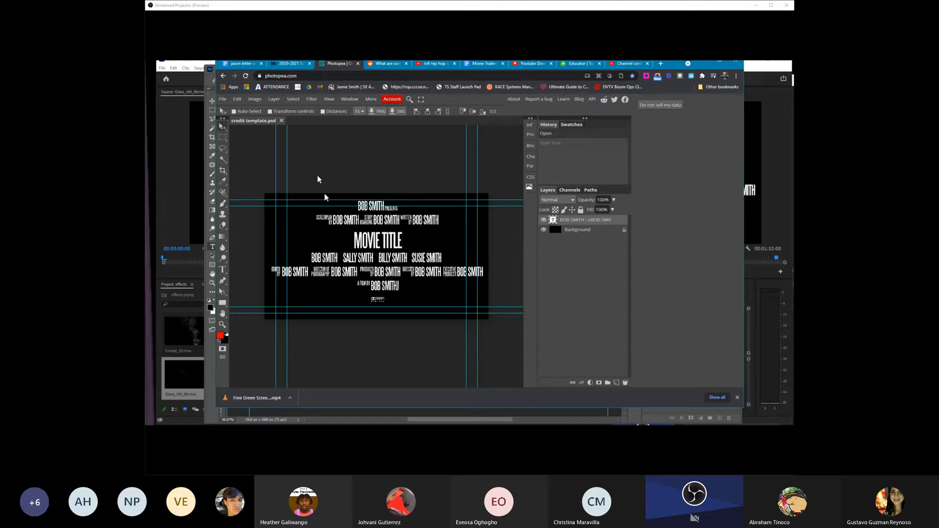
{"action": "mouse_move", "coordinate": [263, 127]}
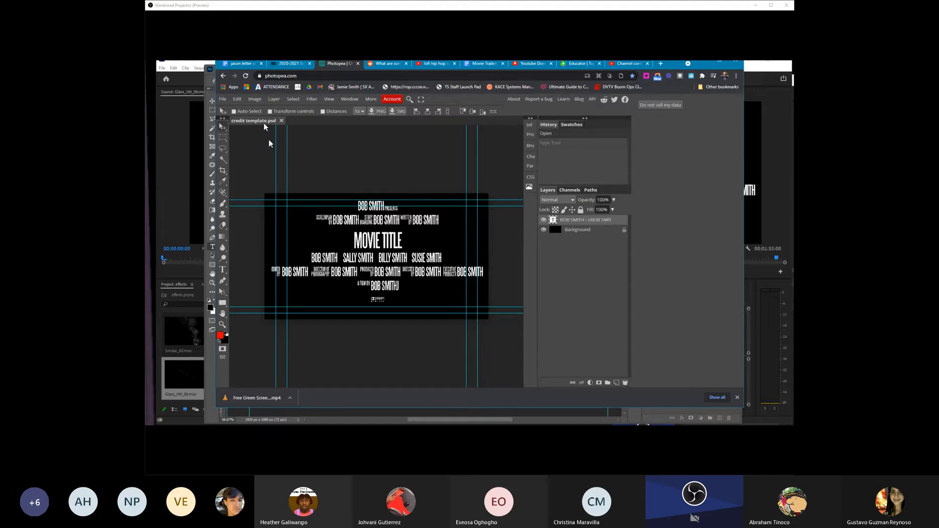
{"action": "mouse_move", "coordinate": [336, 279]}
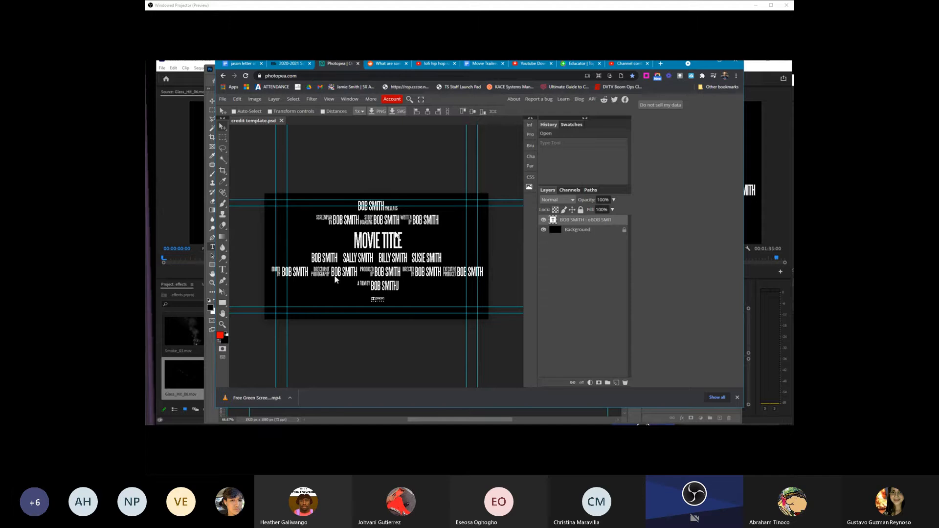
{"action": "mouse_move", "coordinate": [438, 208]}
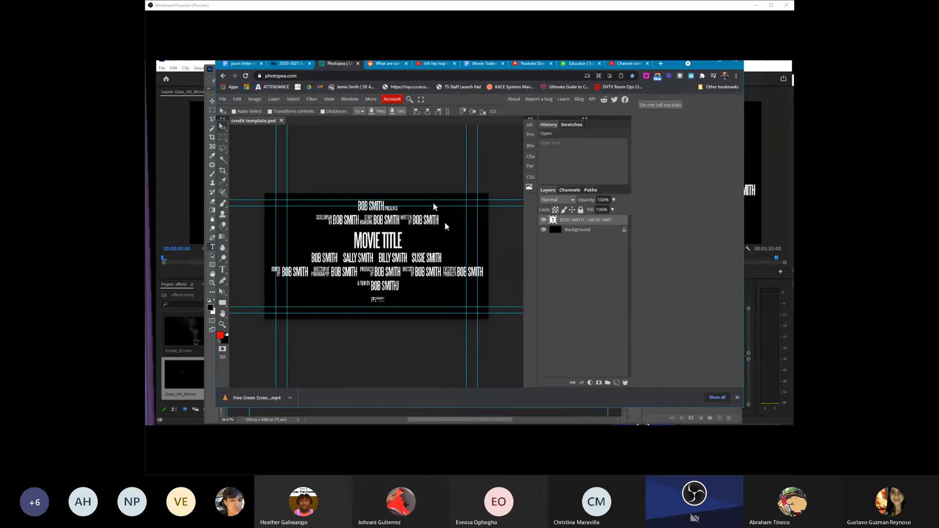
{"action": "mouse_move", "coordinate": [402, 294]}
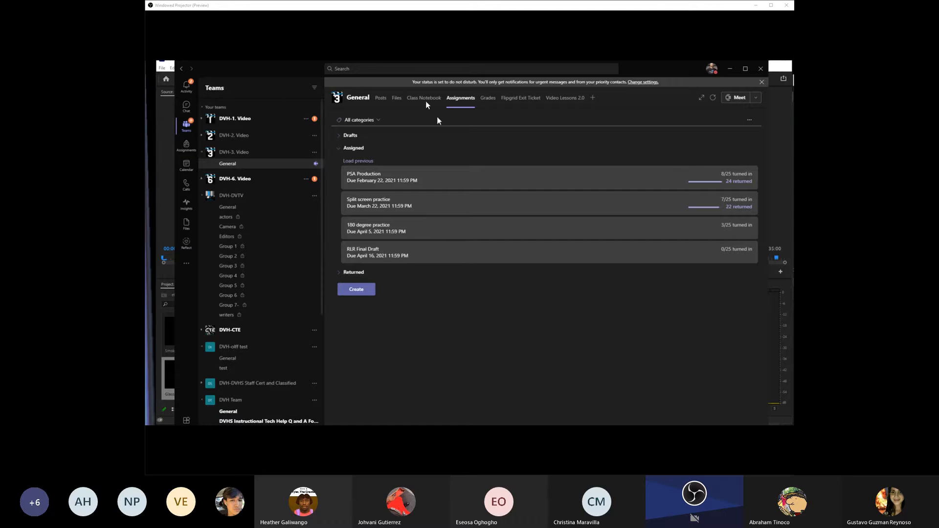
Create a new assignment from existing, reusing Trailer Pre-Prod with its instructions and resources.
{"action": "left_click", "coordinate": [356, 289]}
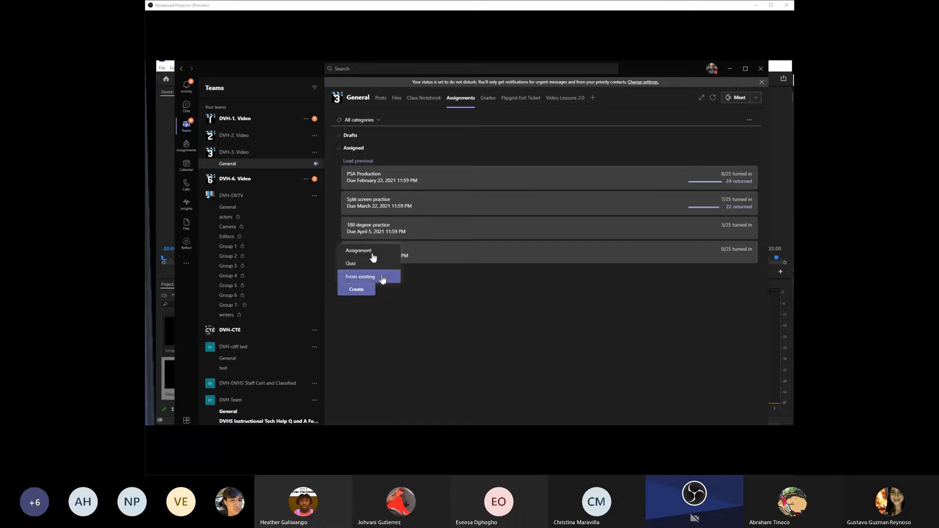
{"action": "left_click", "coordinate": [360, 276]}
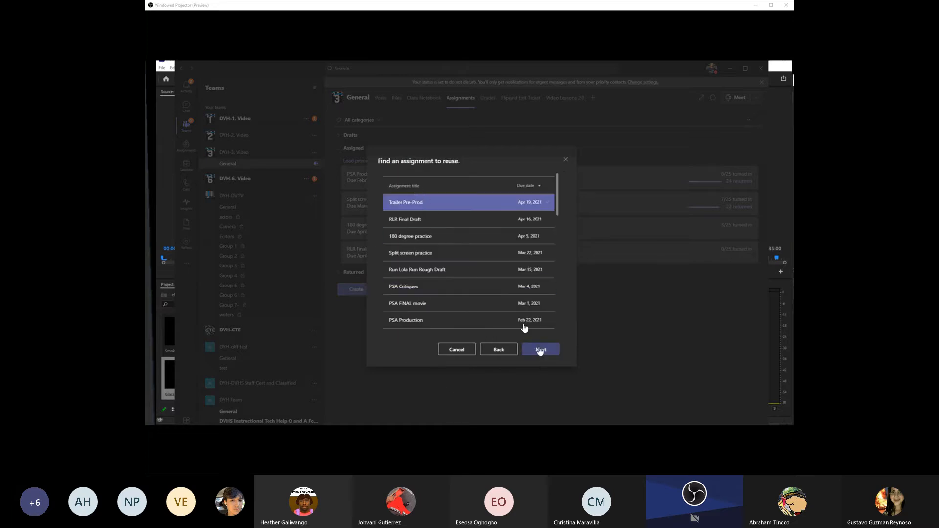
{"action": "left_click", "coordinate": [540, 349]}
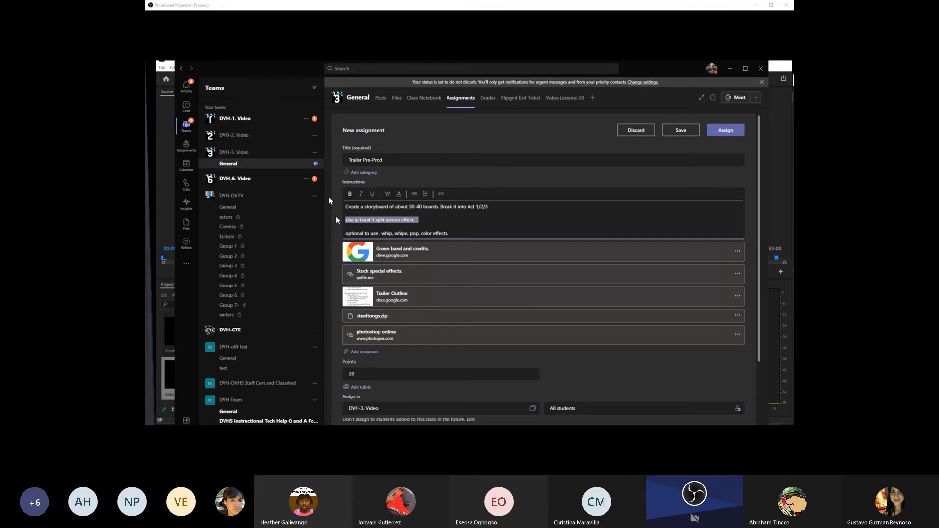
Finish editing the instructions and check the Green band and credits resource link.
{"action": "left_click", "coordinate": [680, 130]}
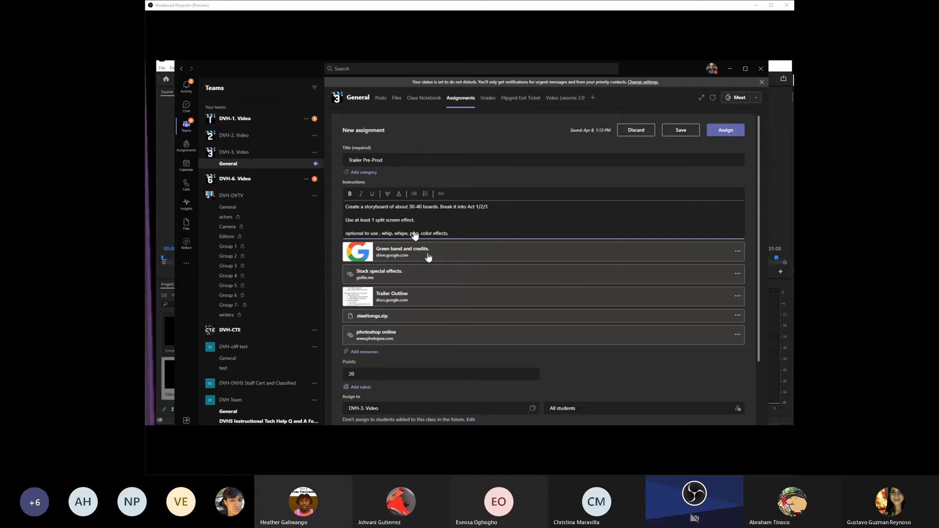
{"action": "left_click", "coordinate": [402, 251]}
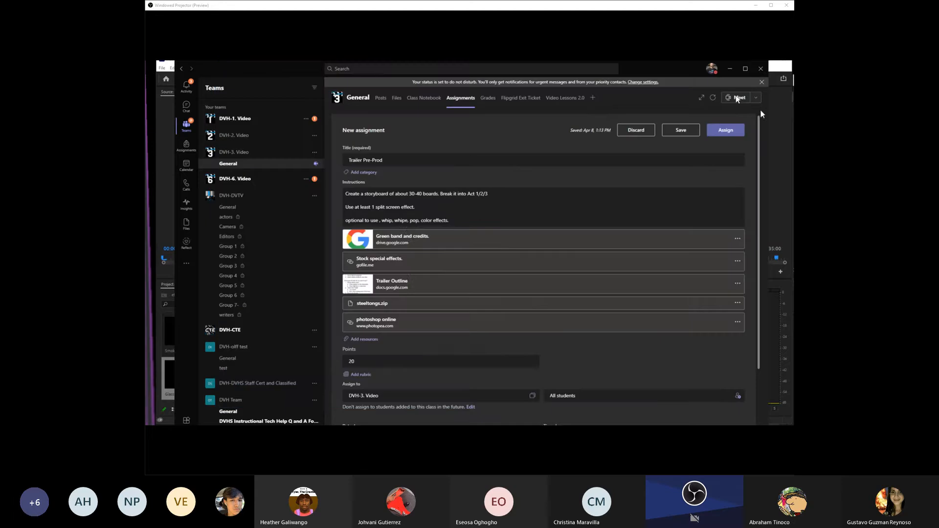
{"action": "mouse_move", "coordinate": [390, 266]}
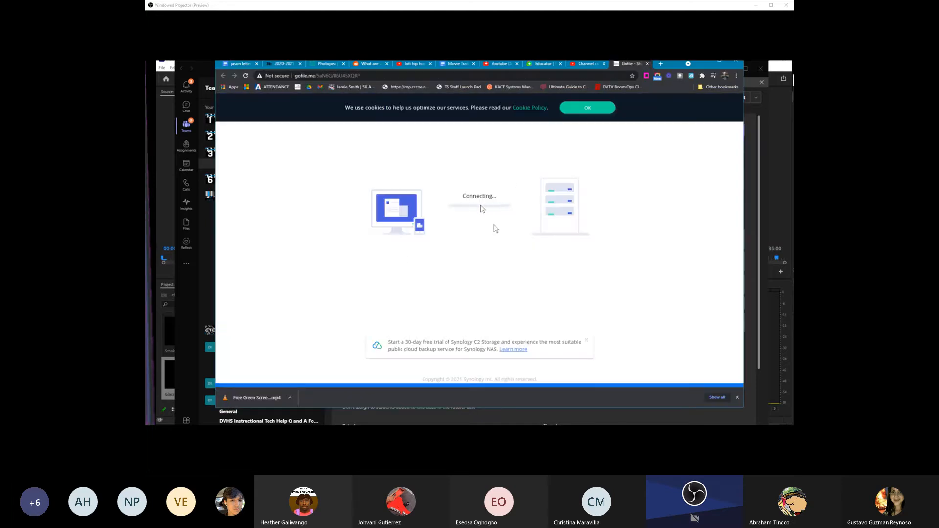
Accept the gofile.me cookie notice and browse into the 02. Blood effects folder.
{"action": "left_click", "coordinate": [587, 107]}
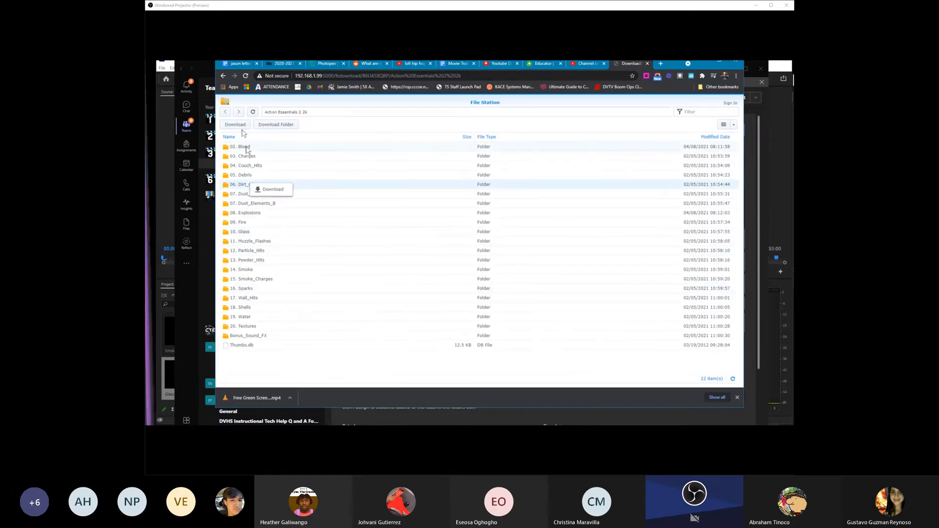
{"action": "double_click", "coordinate": [243, 146]}
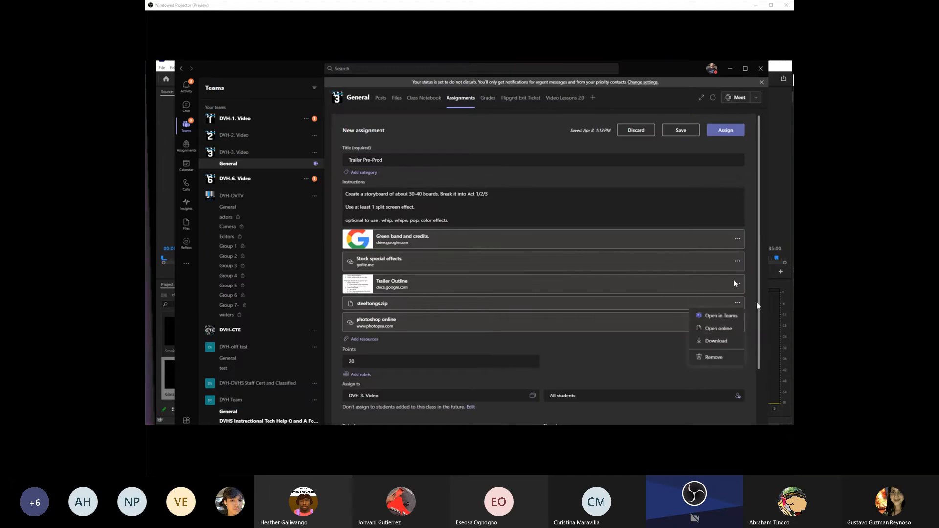
Download steeltongs.zip, then reopen its options to remove it from the resources.
{"action": "left_click", "coordinate": [716, 341]}
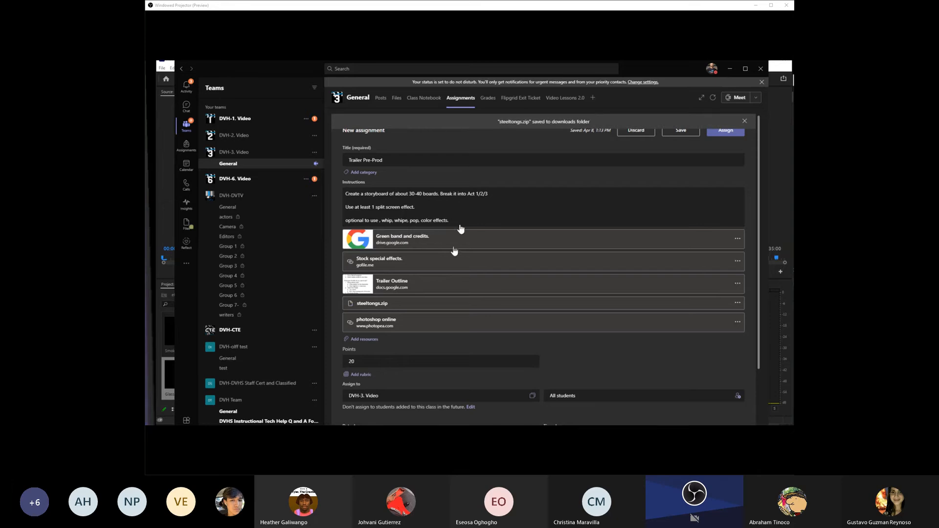
{"action": "mouse_move", "coordinate": [738, 239]}
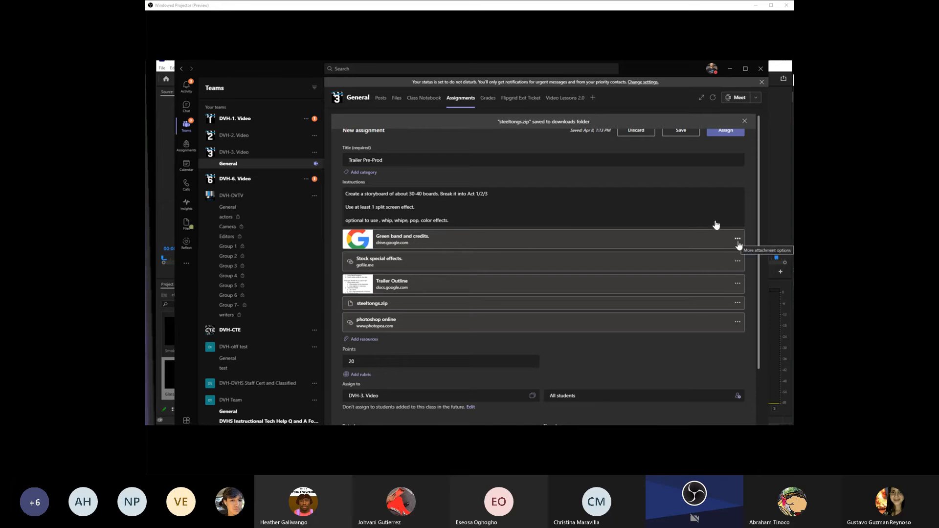
{"action": "mouse_move", "coordinate": [739, 305]}
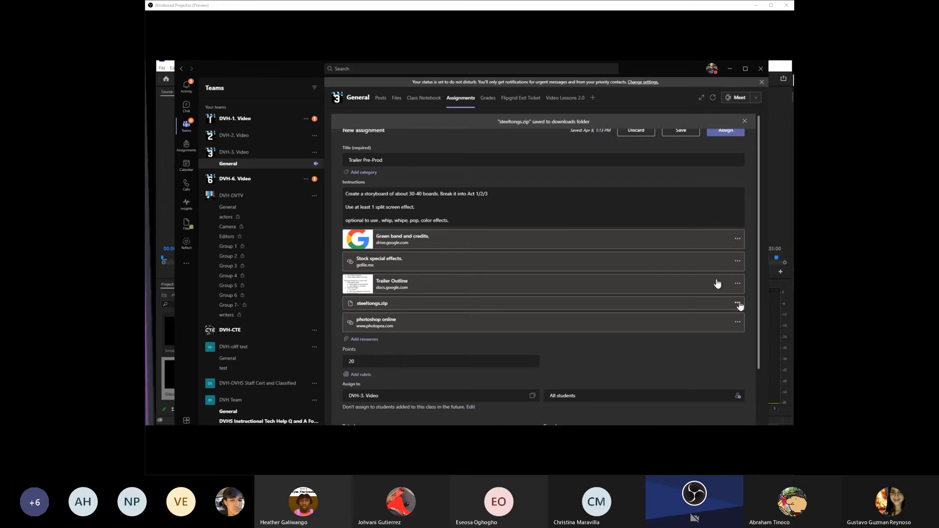
{"action": "left_click", "coordinate": [737, 303]}
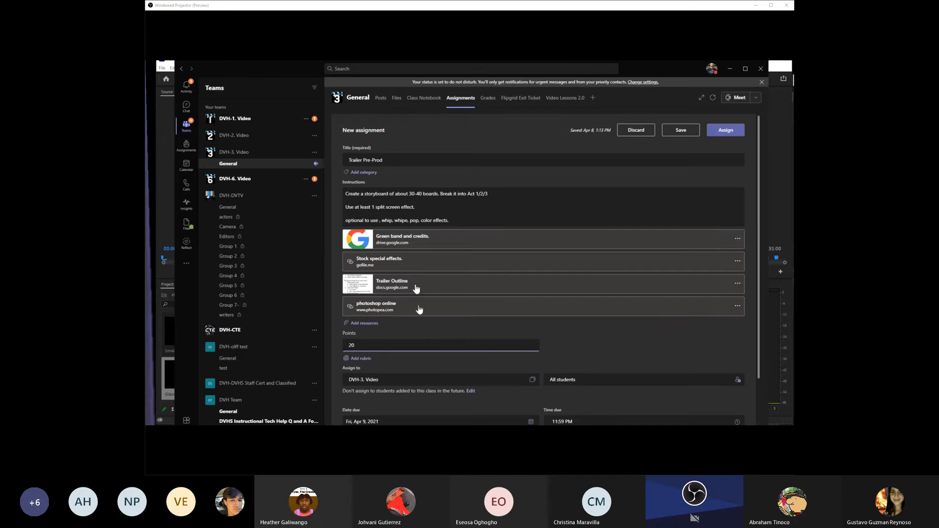
Set the assignment's due date to Monday, April 19, 2021 at 11:59 PM.
{"action": "left_click", "coordinate": [437, 420]}
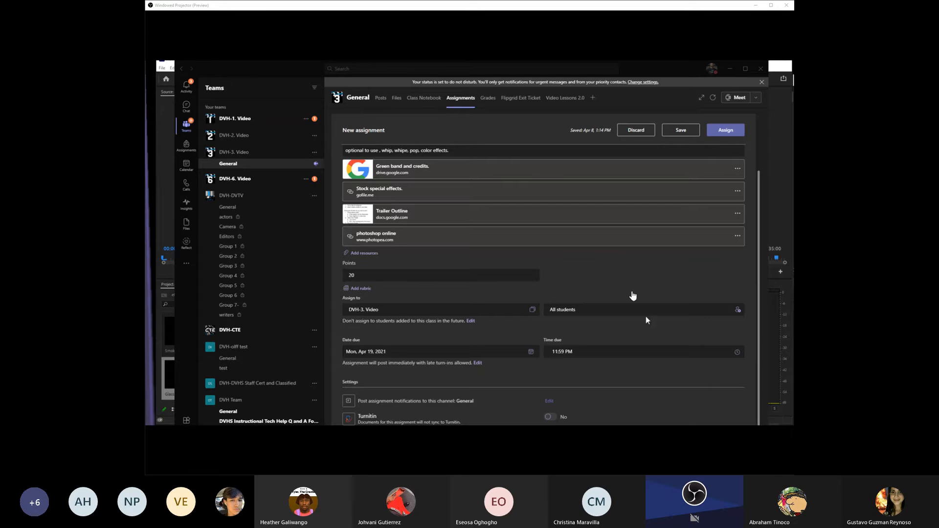
{"action": "mouse_move", "coordinate": [595, 333]}
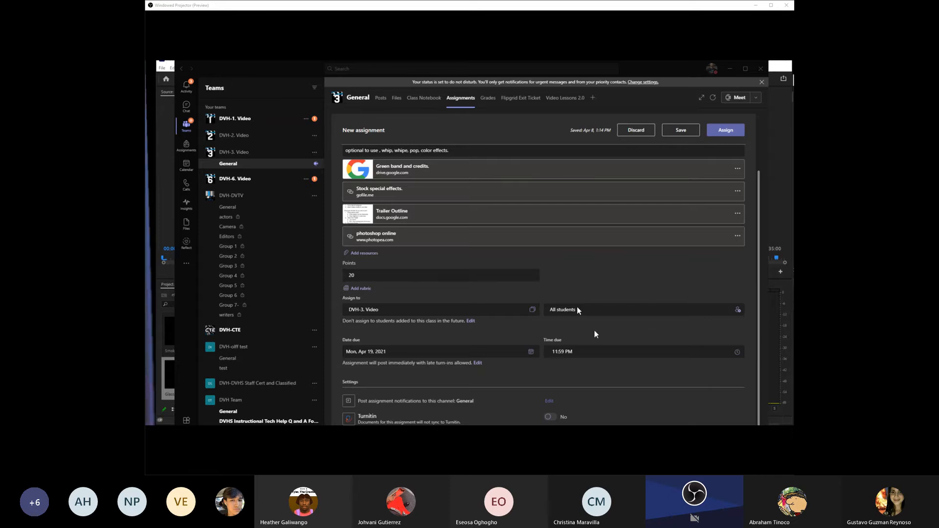
{"action": "mouse_move", "coordinate": [420, 357]}
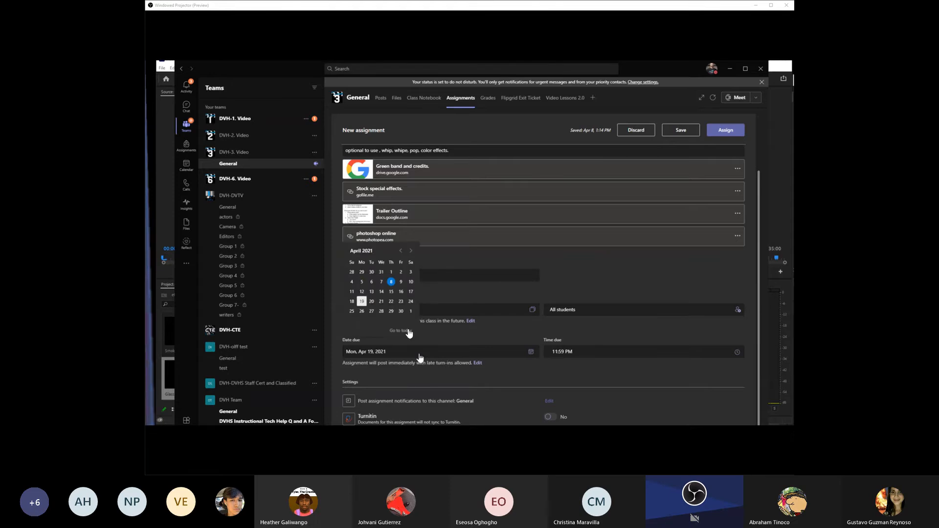
{"action": "mouse_move", "coordinate": [420, 355]}
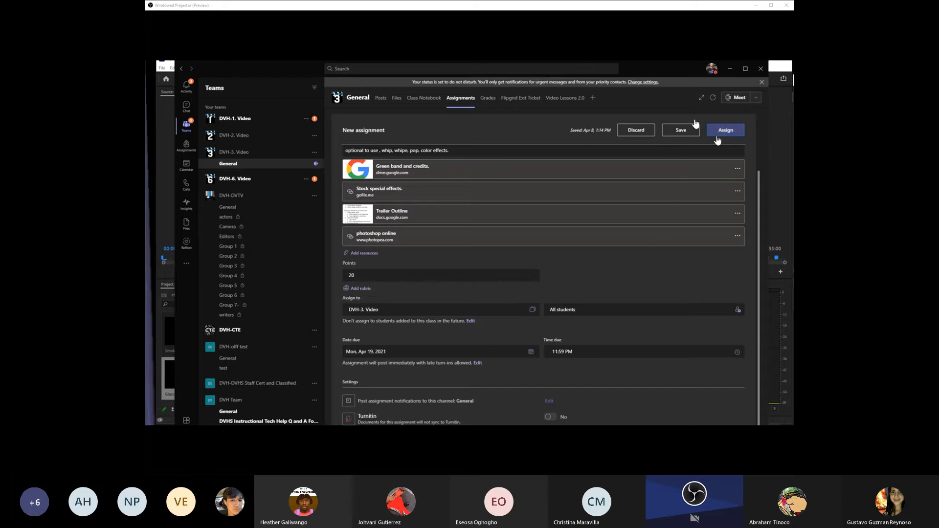
Post the Trailer Pre-Prod assignment to students with Assign.
{"action": "left_click", "coordinate": [725, 130]}
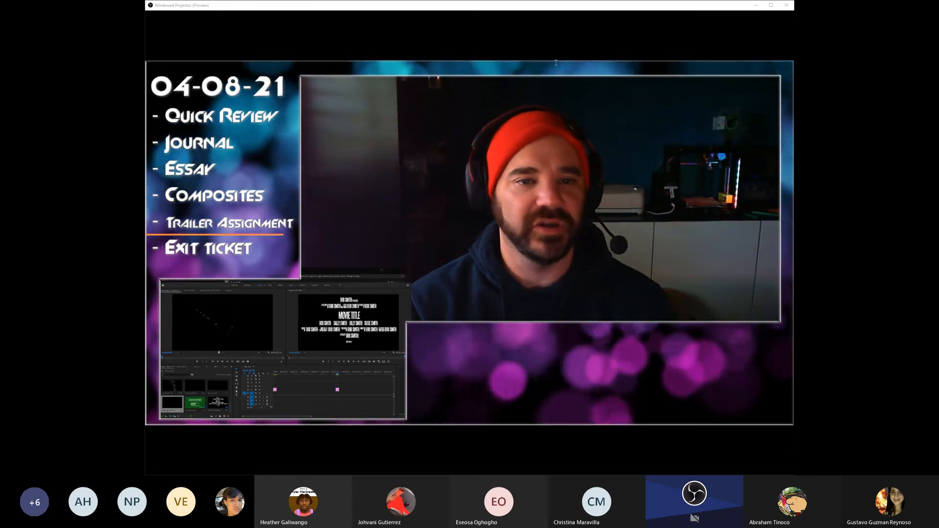
{"action": "mouse_move", "coordinate": [556, 124]}
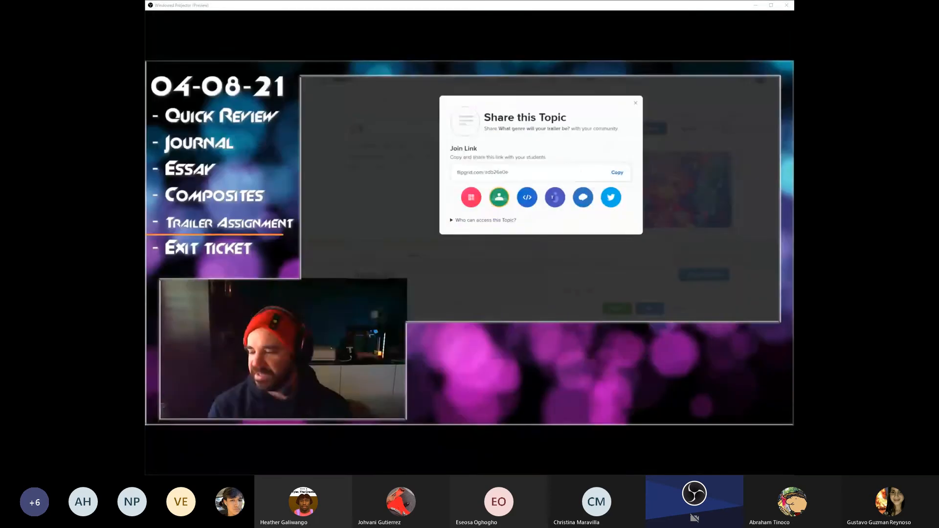
Bring up the Google results for 'free sound effects' listing Freesound and ZapSplat.
{"action": "left_click", "coordinate": [617, 172]}
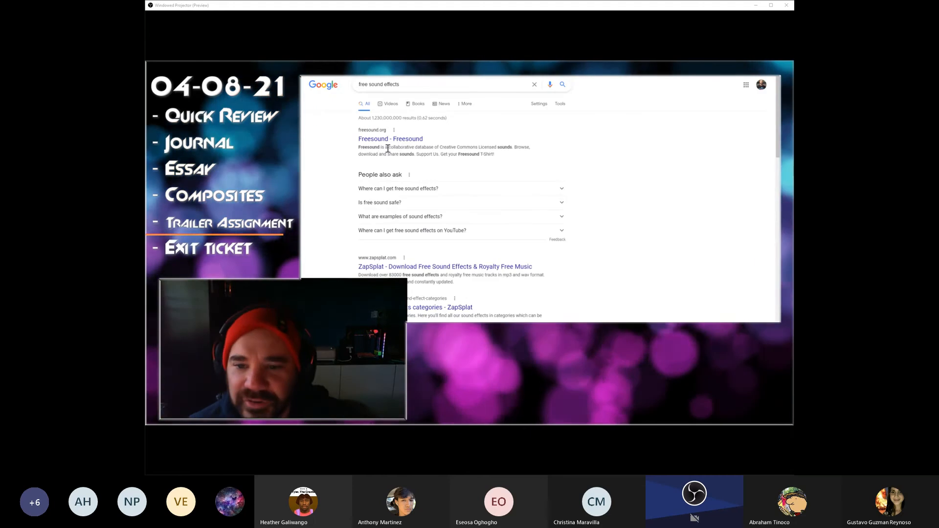
Search Freesound for 'gunshot', view Gunshot 4.wav, and go back to the results.
{"action": "left_click", "coordinate": [391, 138]}
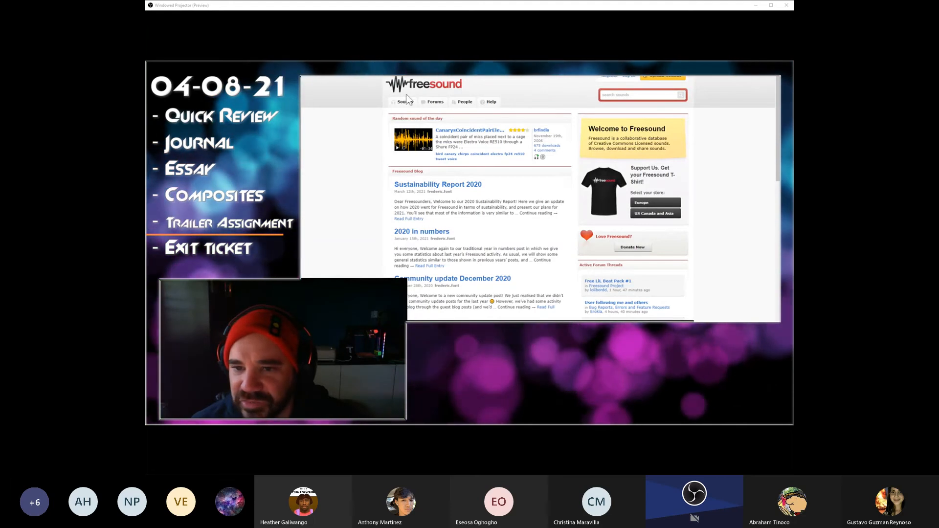
{"action": "mouse_move", "coordinate": [746, 398]}
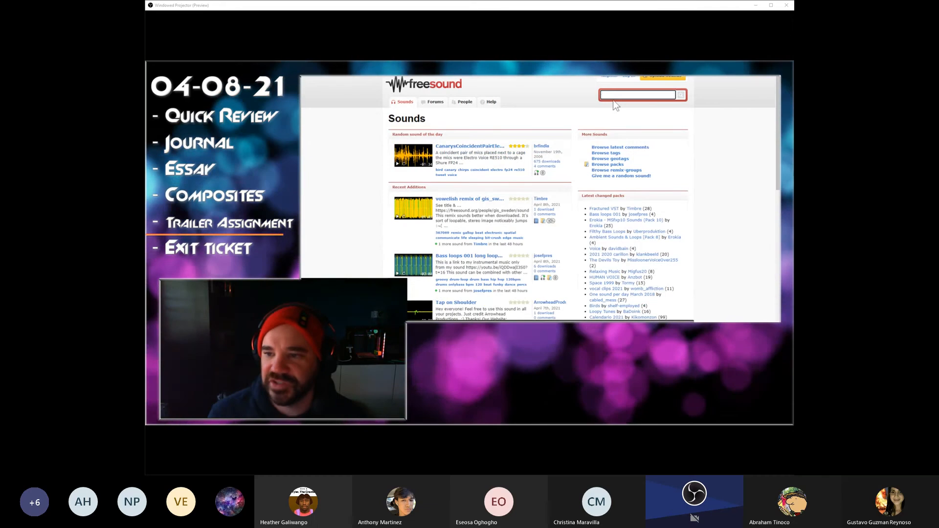
{"action": "type", "text": "gunshot"}
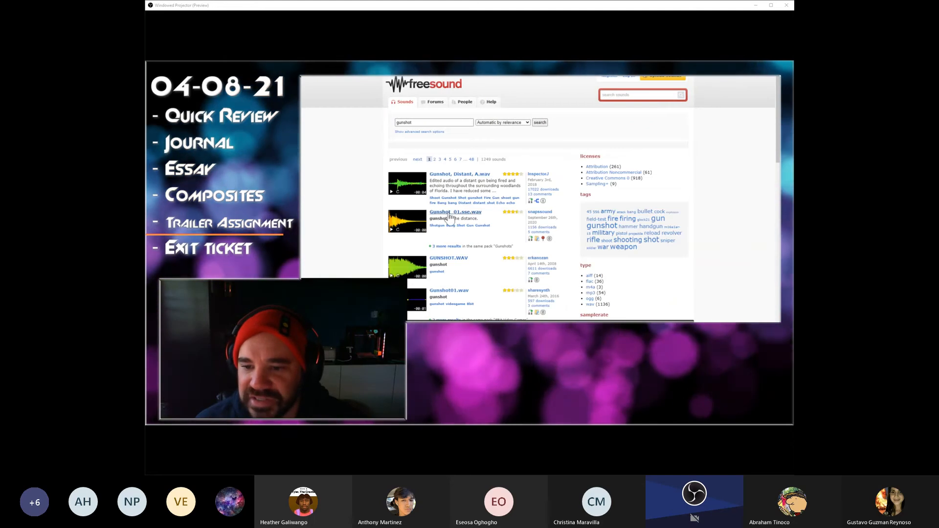
{"action": "scroll", "scroll_direction": "down", "scroll_amount": 3}
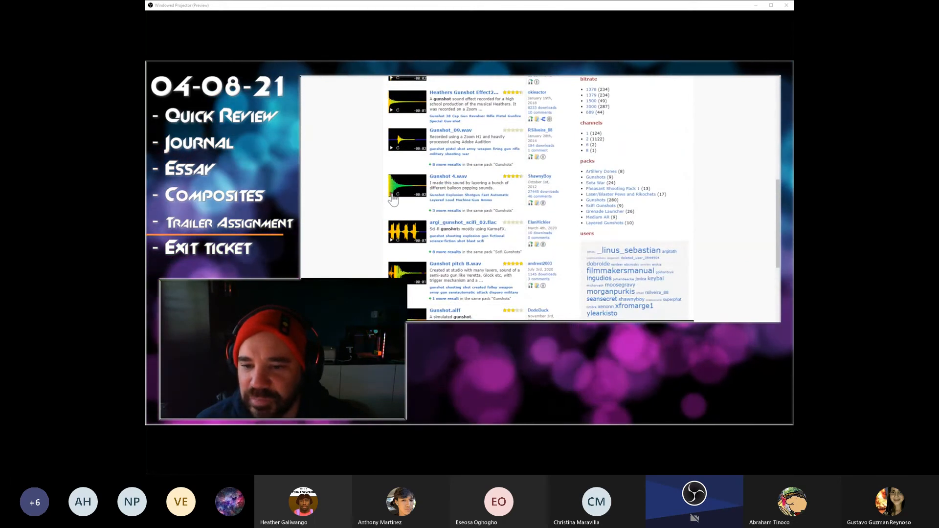
{"action": "mouse_move", "coordinate": [394, 207]}
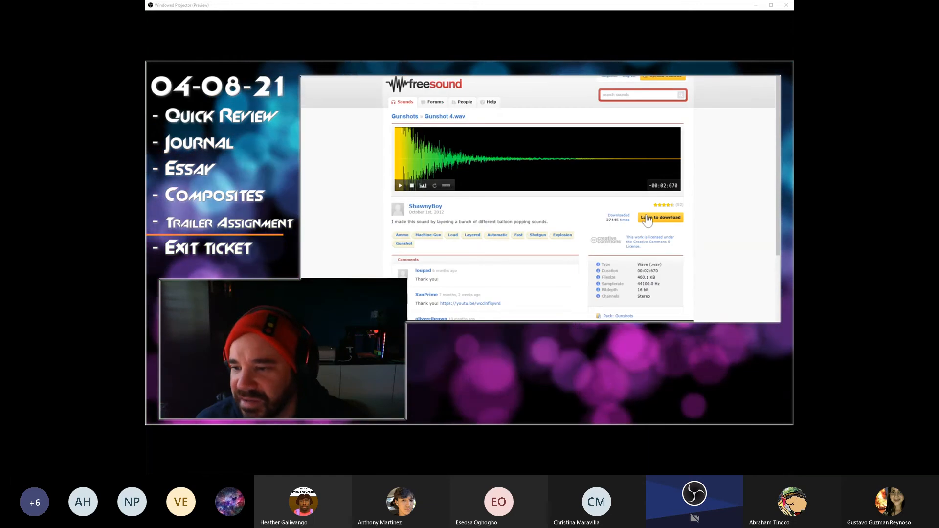
{"action": "scroll", "scroll_direction": "down", "scroll_amount": 3}
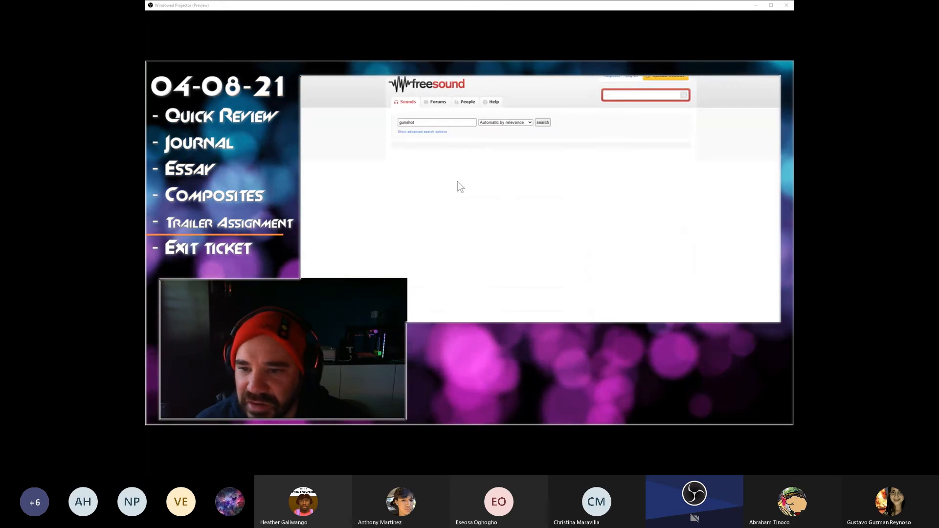
{"action": "left_click", "coordinate": [542, 122]}
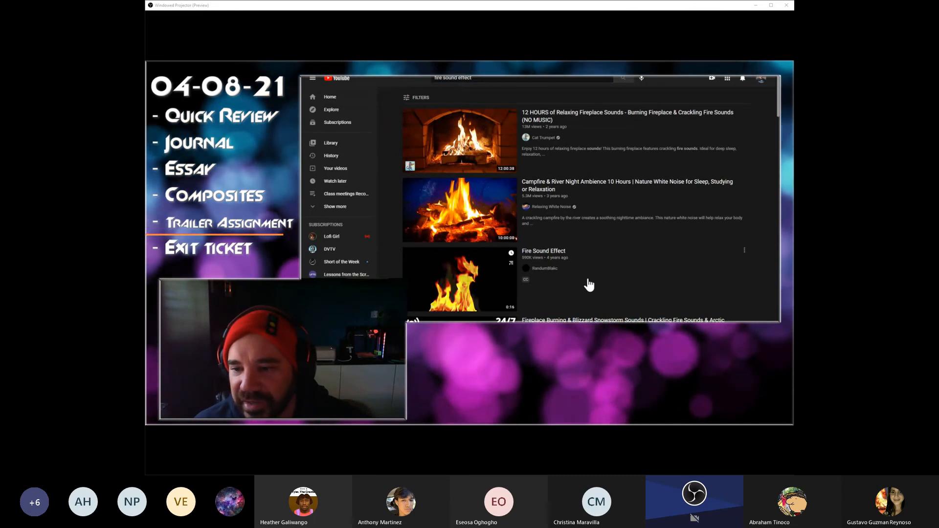
Play the short Fire Sound Effect video from the YouTube results.
{"action": "left_click", "coordinate": [459, 278]}
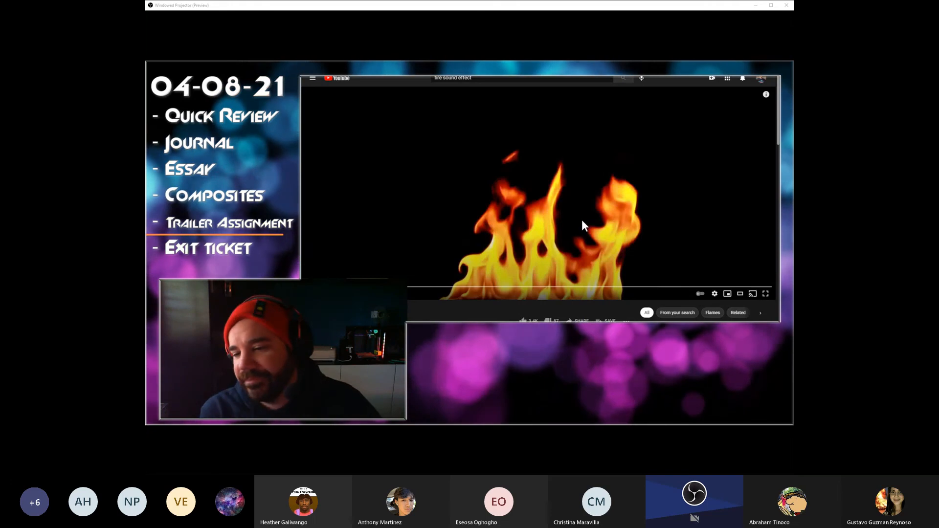
{"action": "mouse_move", "coordinate": [442, 182]}
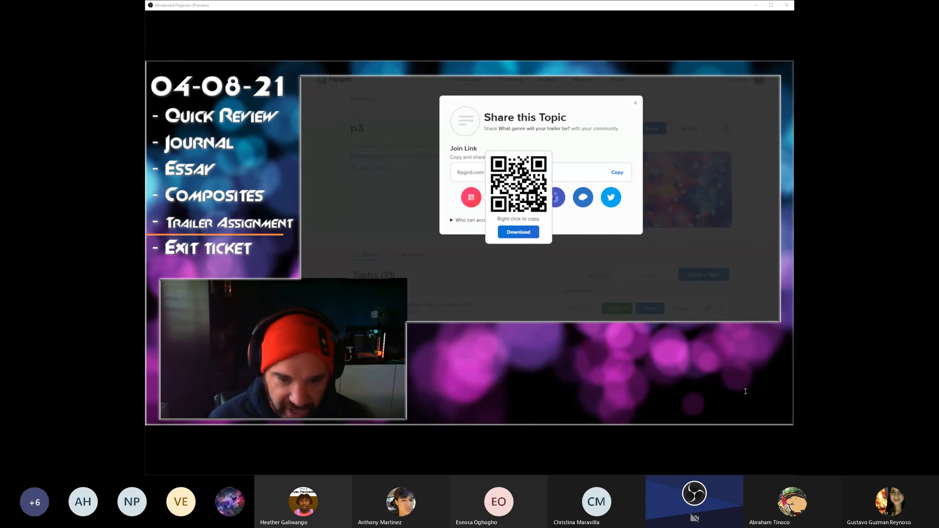
{"action": "mouse_move", "coordinate": [747, 394]}
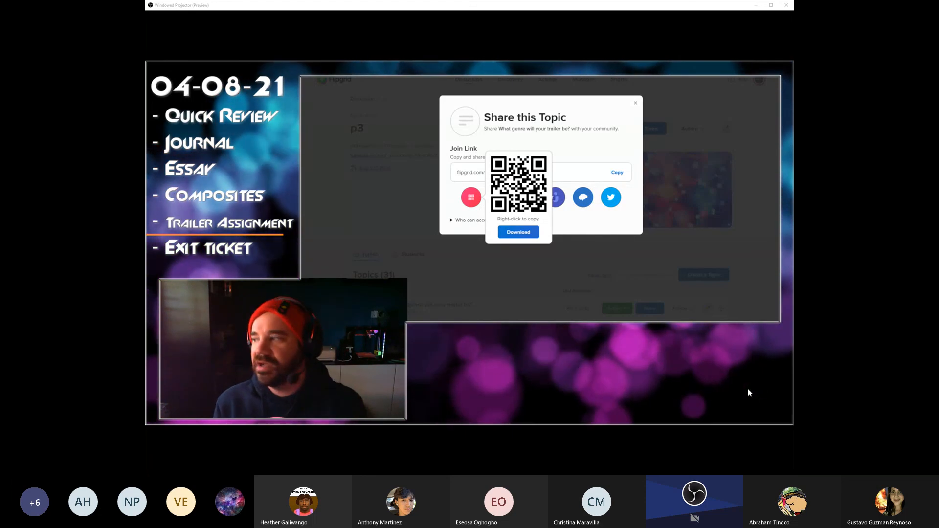